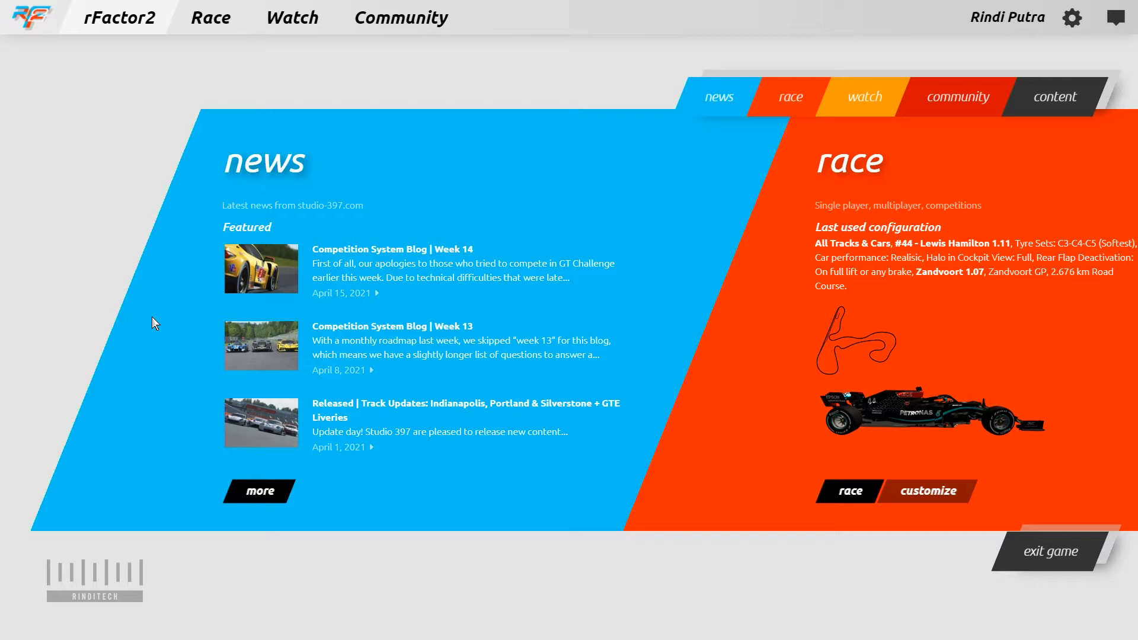
mouse_move(125, 207)
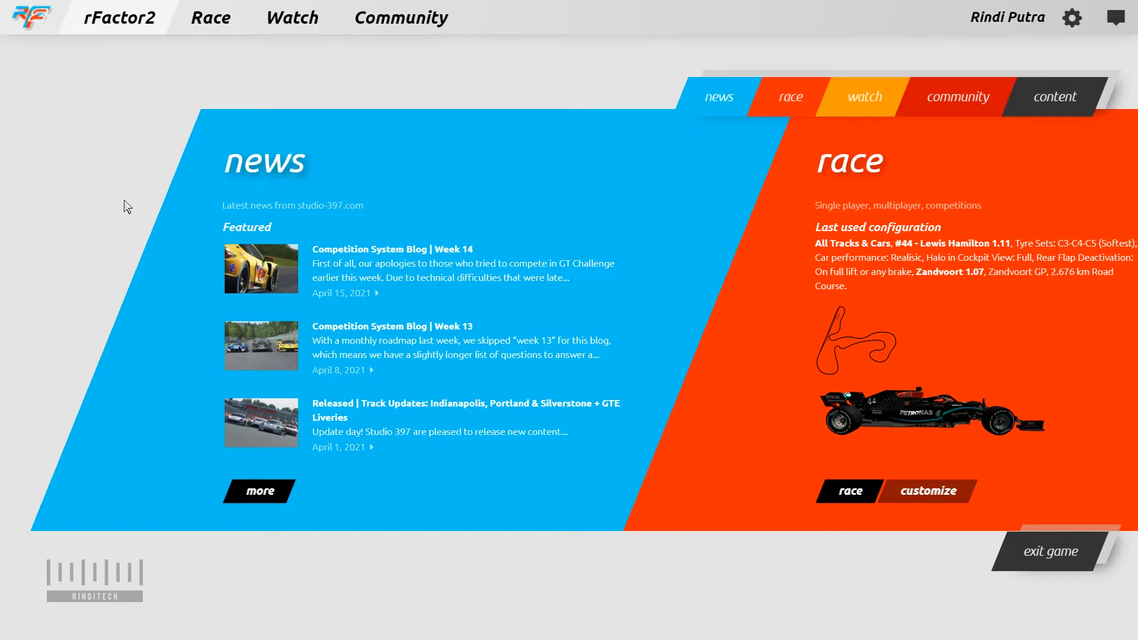
mouse_move(178, 178)
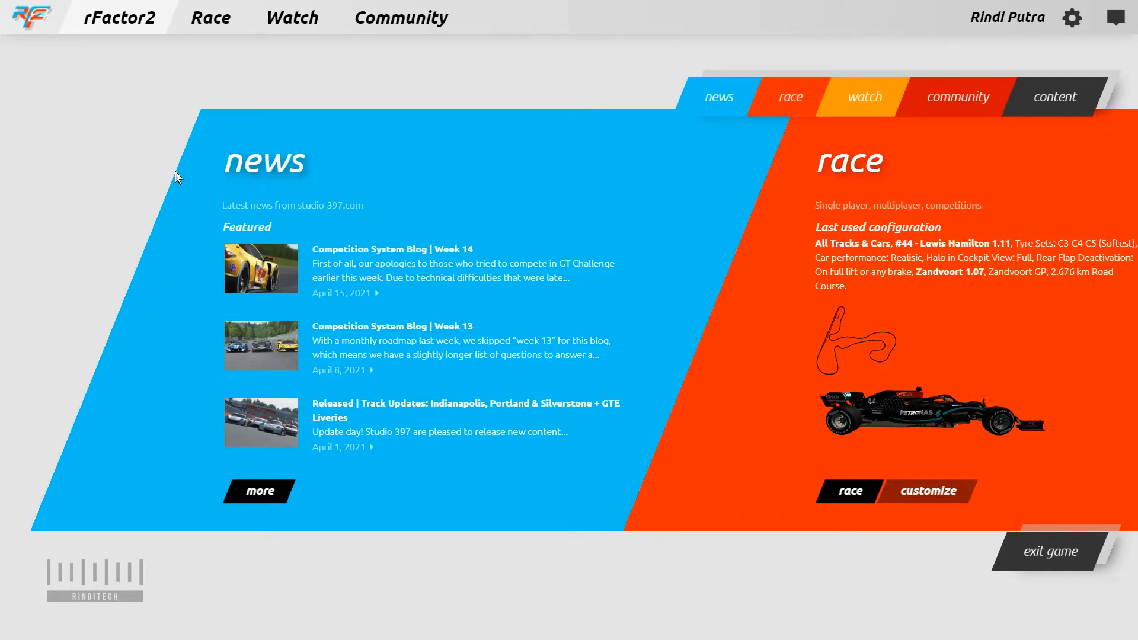
mouse_move(497, 405)
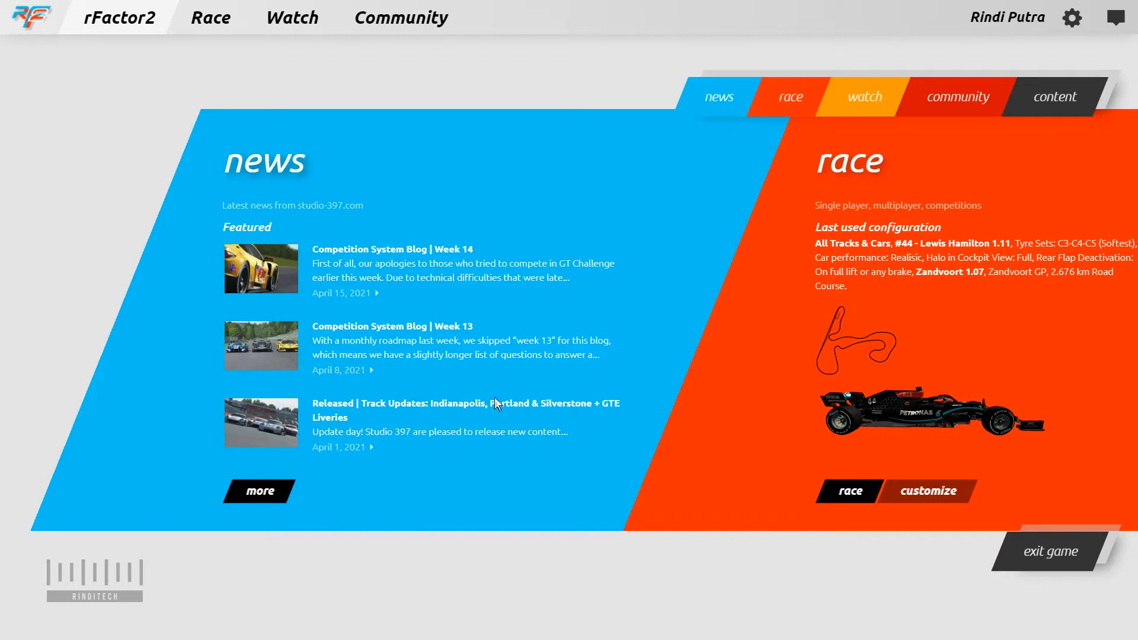
mouse_move(154, 323)
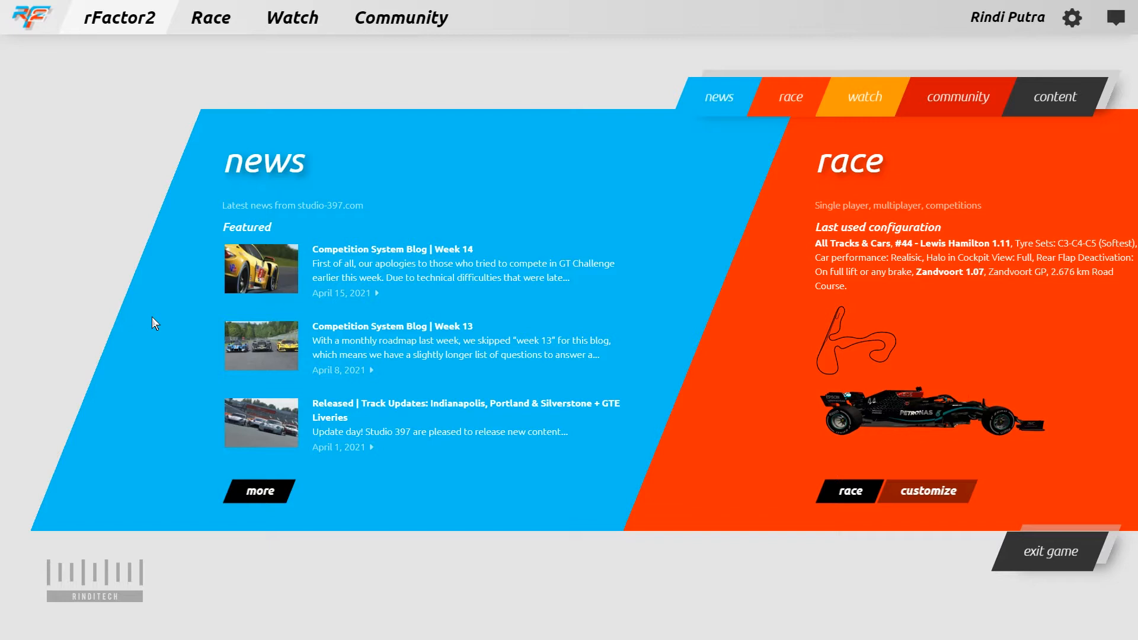
mouse_move(166, 263)
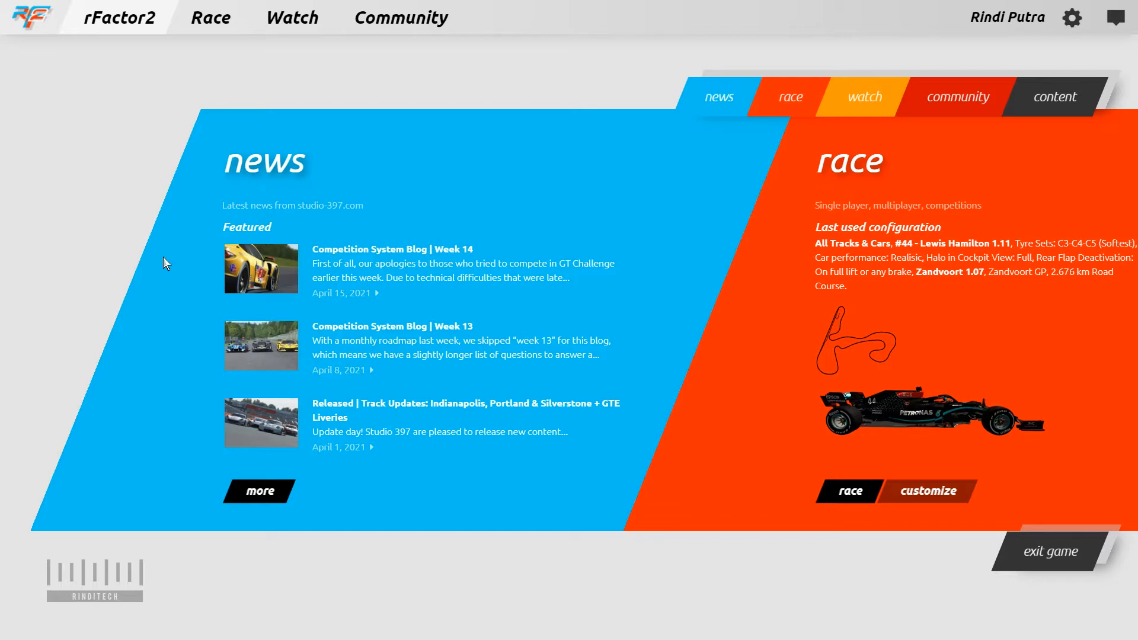
mouse_move(126, 207)
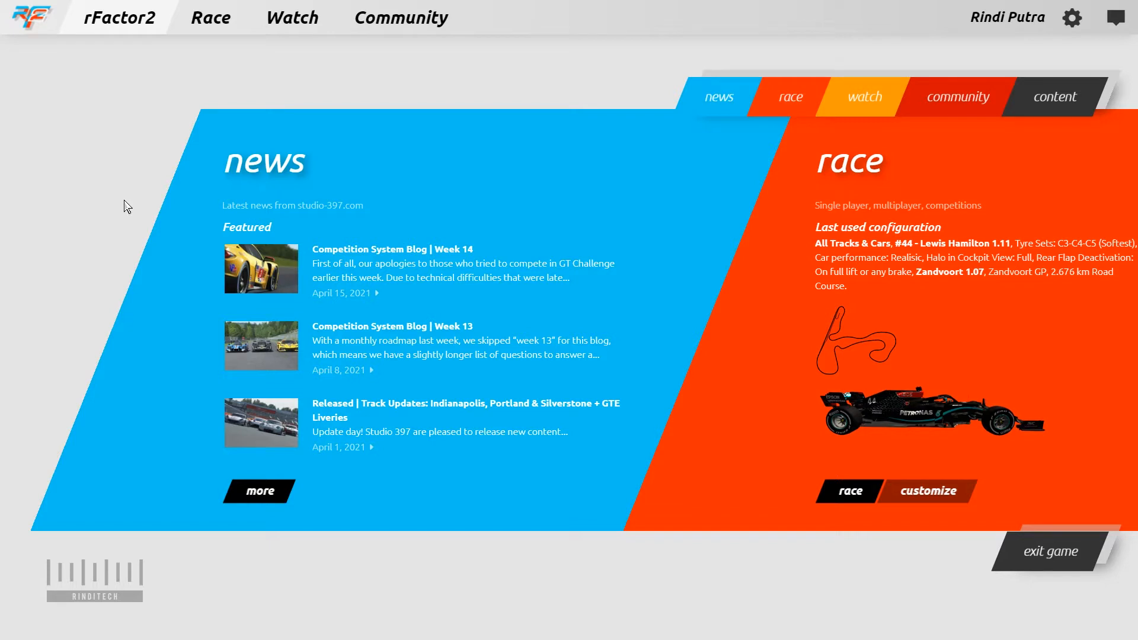
mouse_move(368, 168)
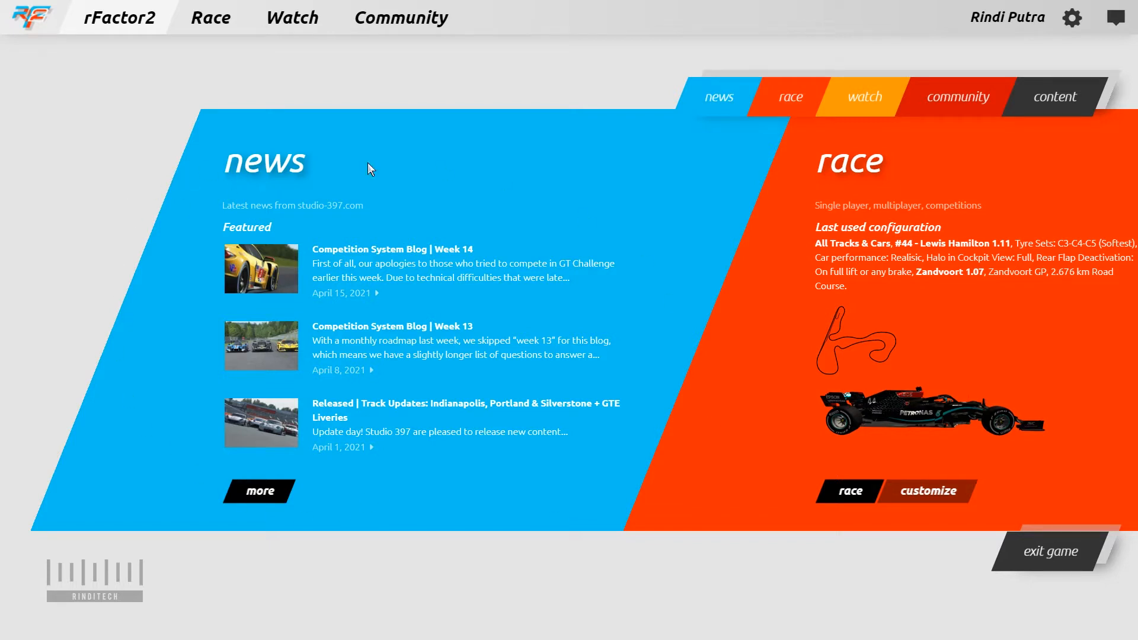
mouse_move(561, 129)
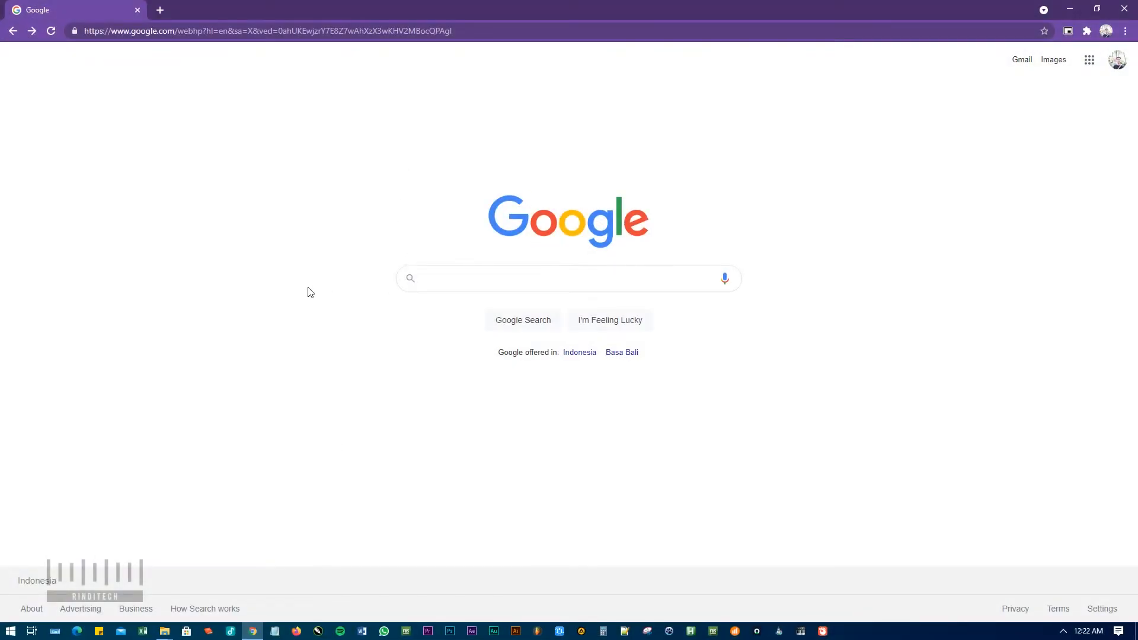
mouse_move(301, 291)
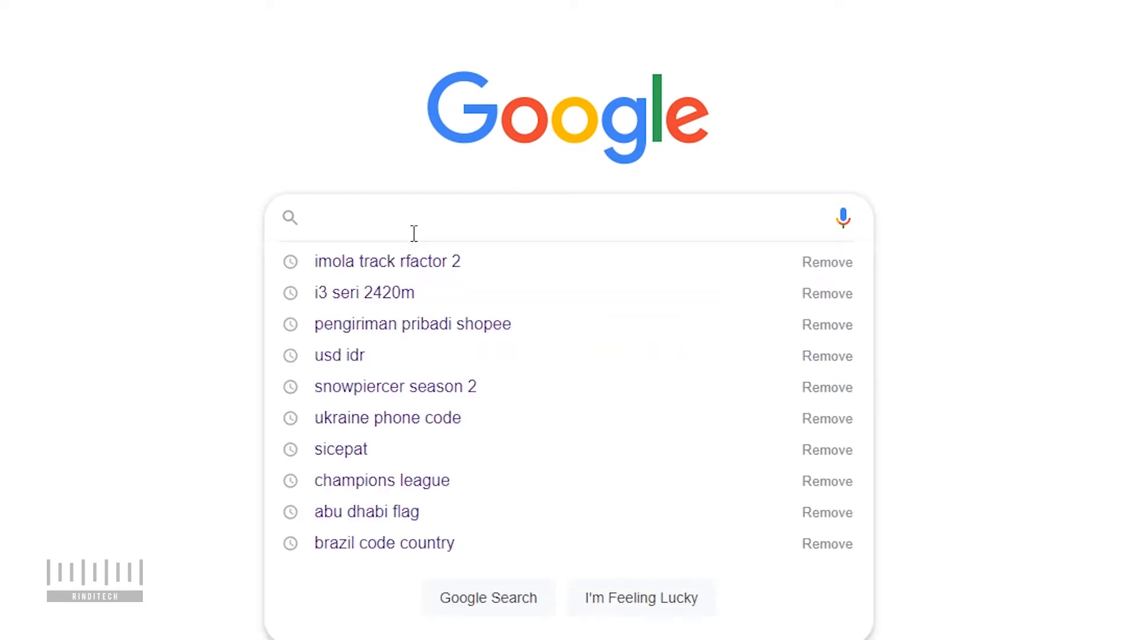
- Search Google for 'imola track rfactor 2' and open the ISR 'Imola 2016 v1.2 by Senormen' thread
text(i)
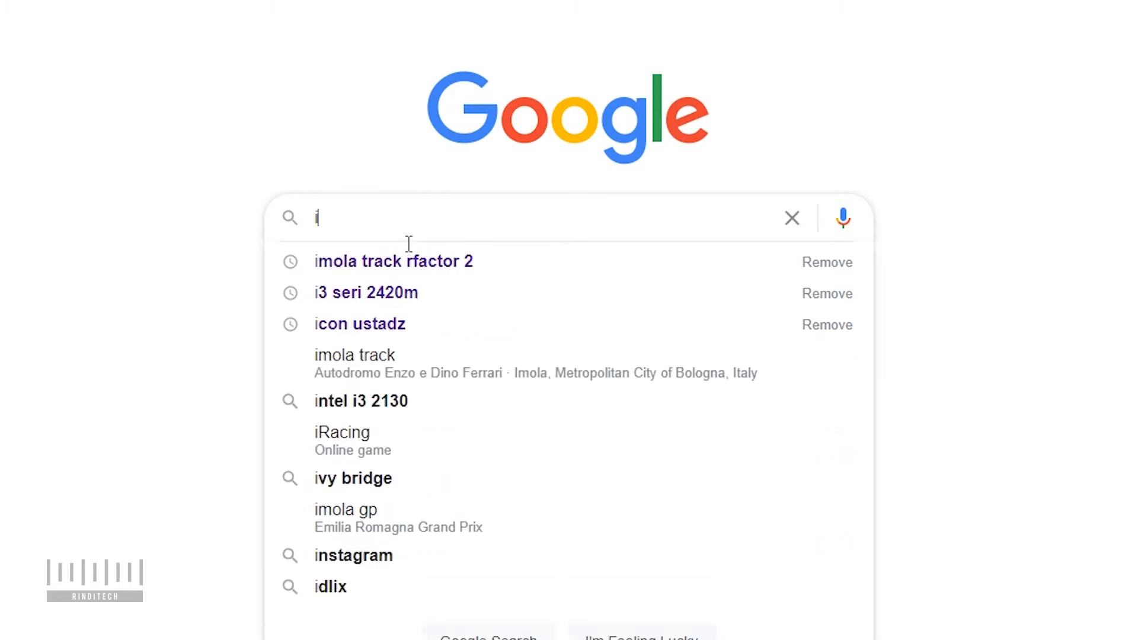
text(mola track fracto)
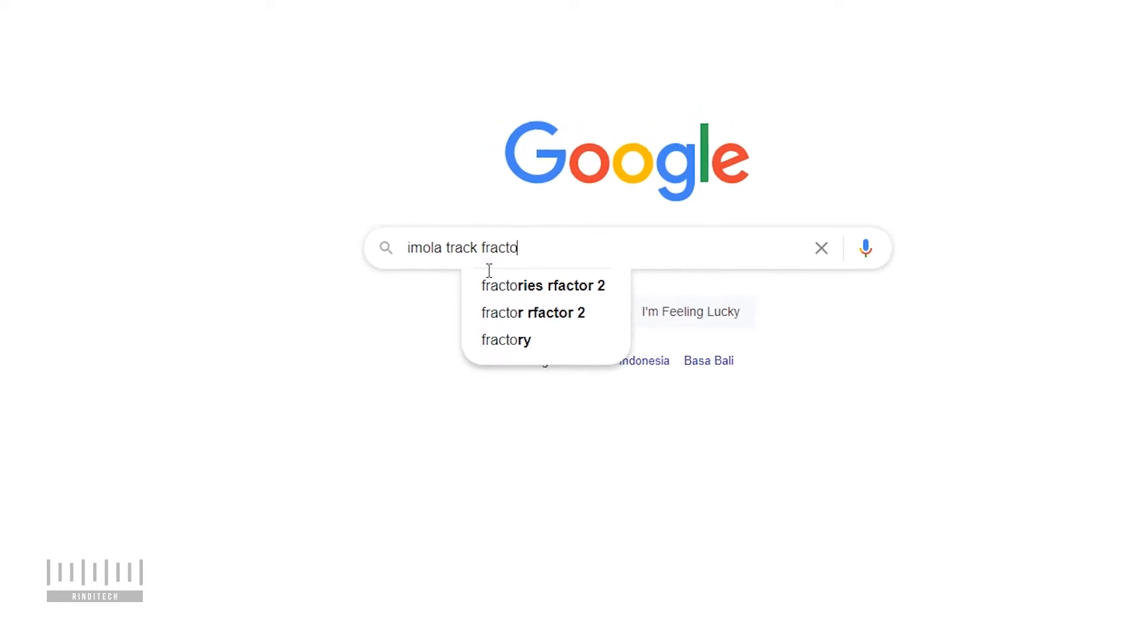
key(Enter)
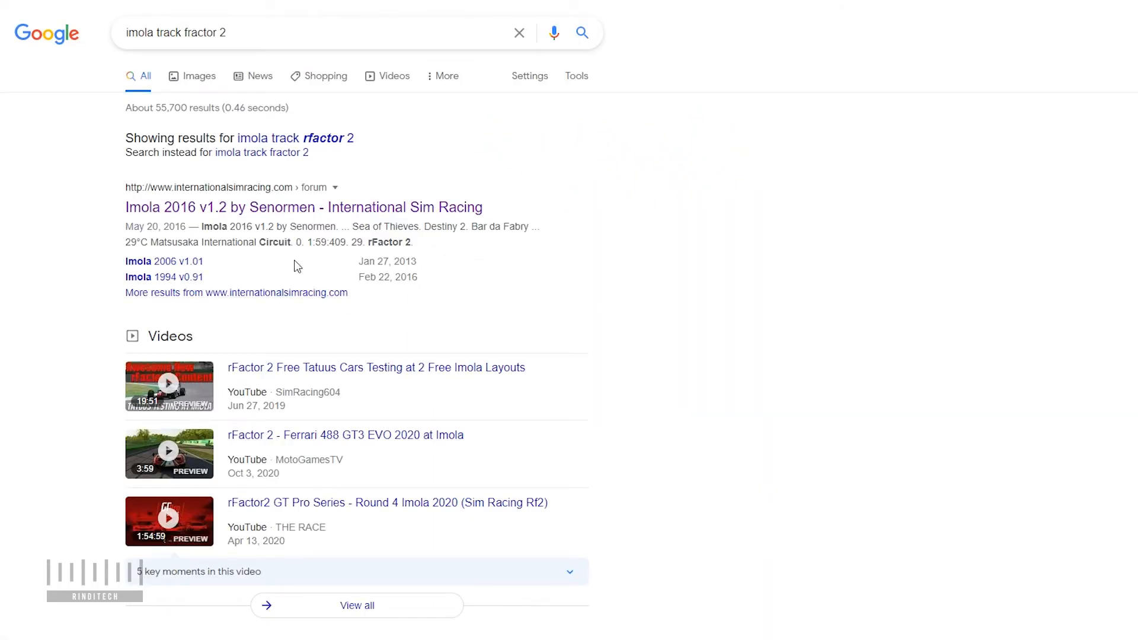
mouse_move(285, 211)
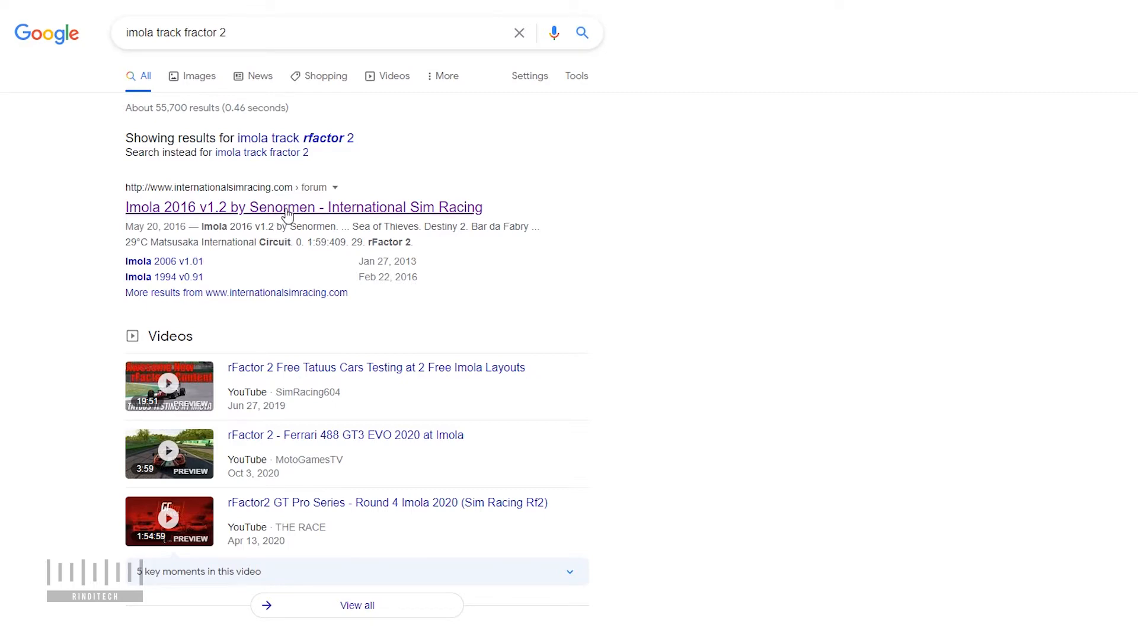
click(285, 208)
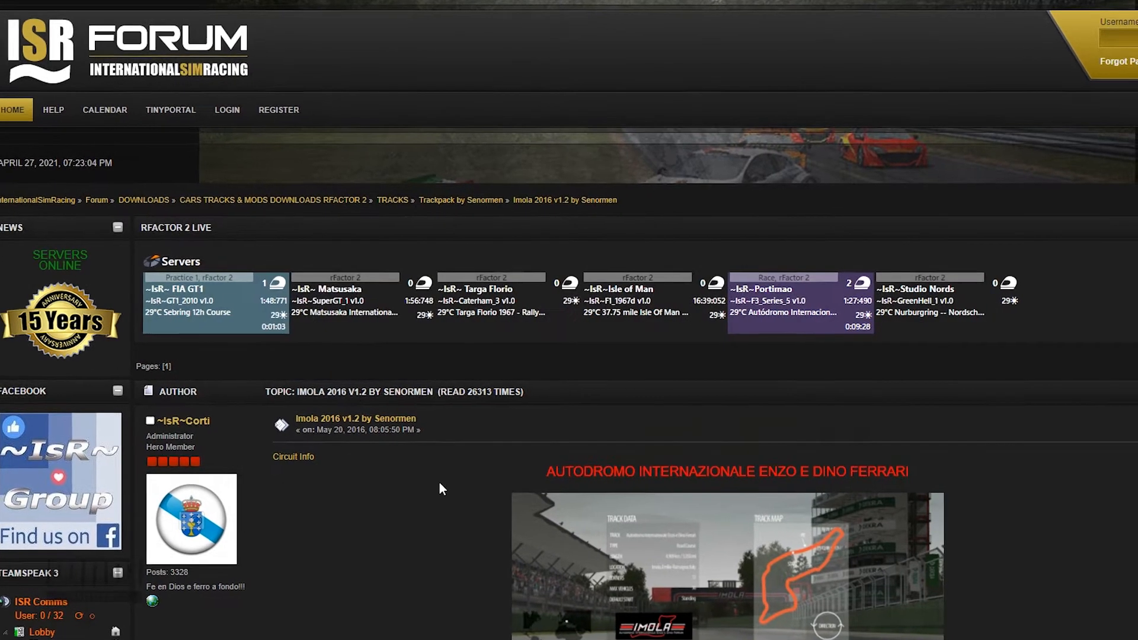
- Follow the forum post's 'Download v1.2' link to the MediaFire page for the Imola track
scroll(down, 3)
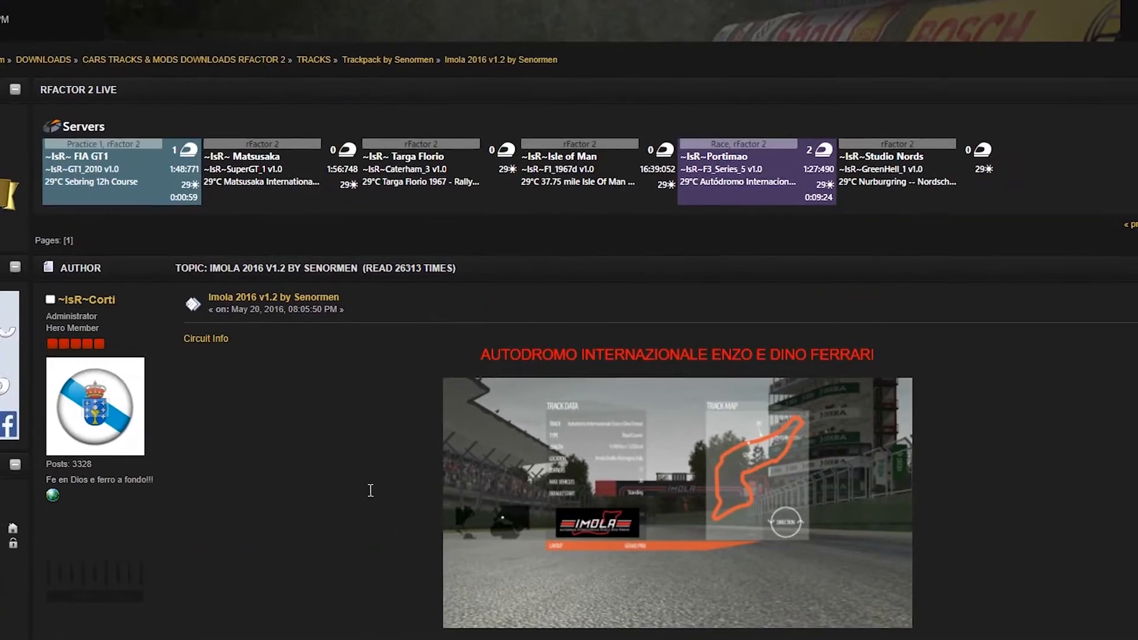
scroll(down, 3)
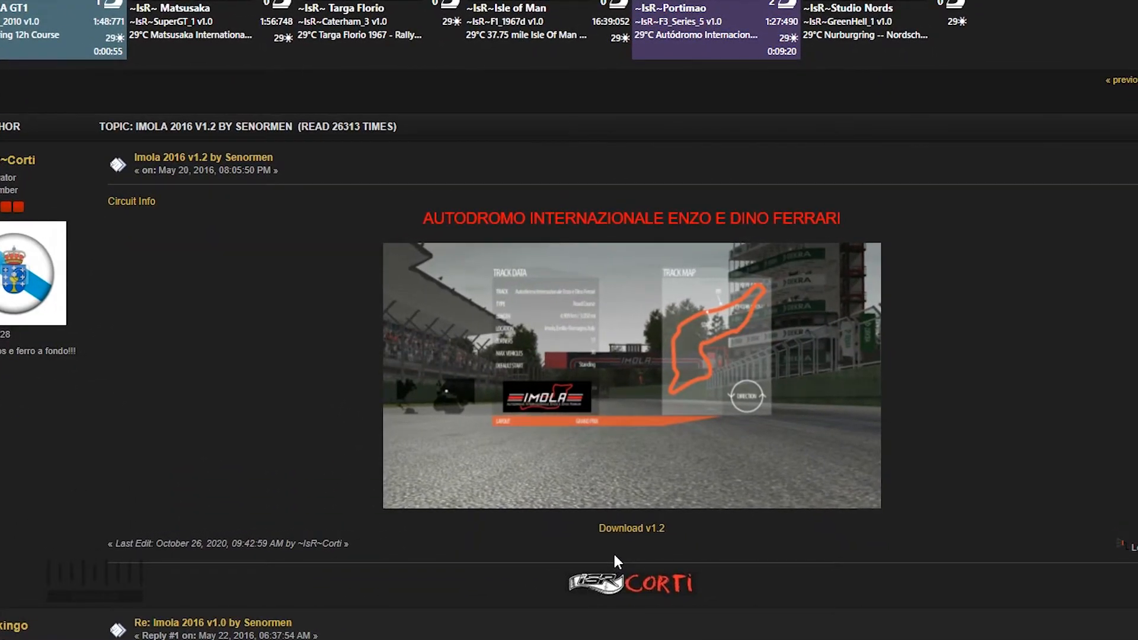
mouse_move(639, 547)
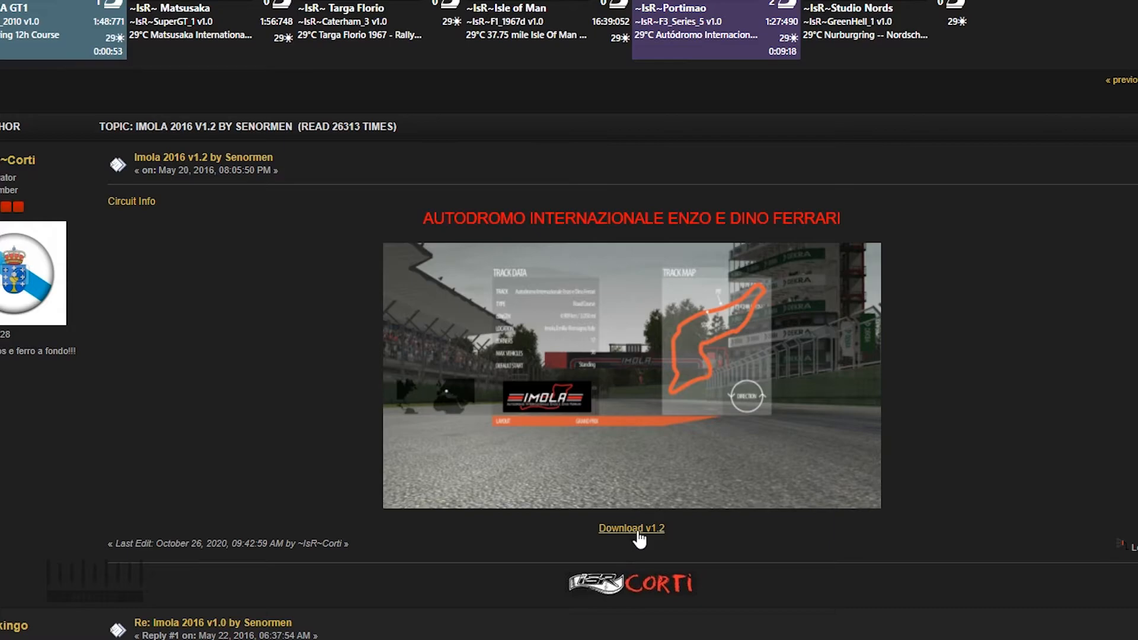
click(632, 529)
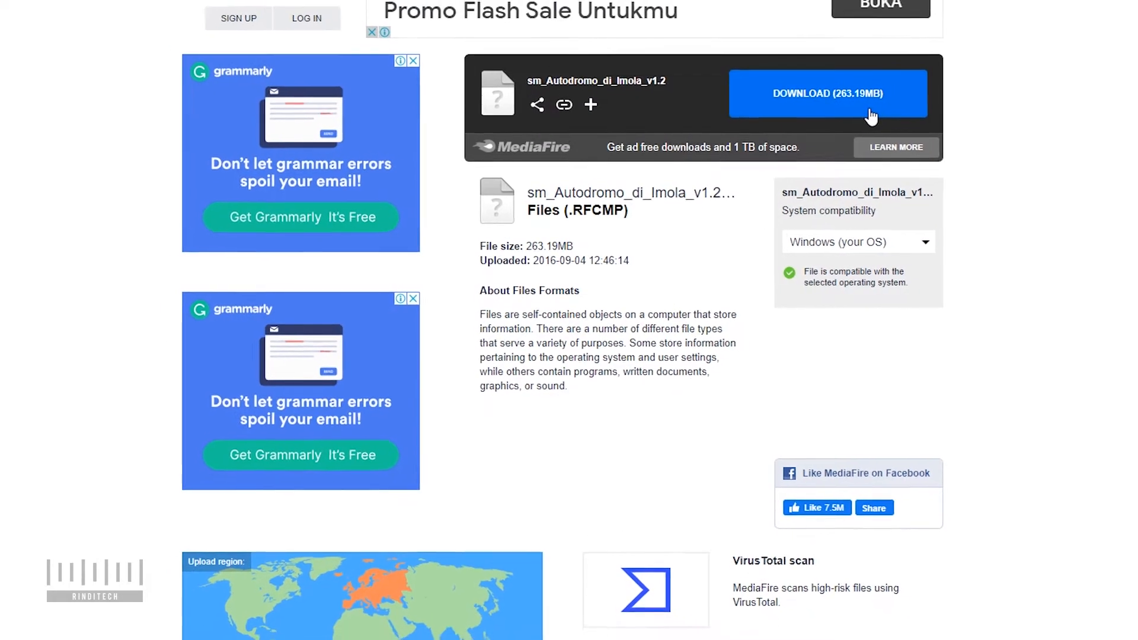
- Start the MediaFire download of sm_Autodromo_di_Imola_v1.2, then cancel it from Chrome's download bar
click(828, 93)
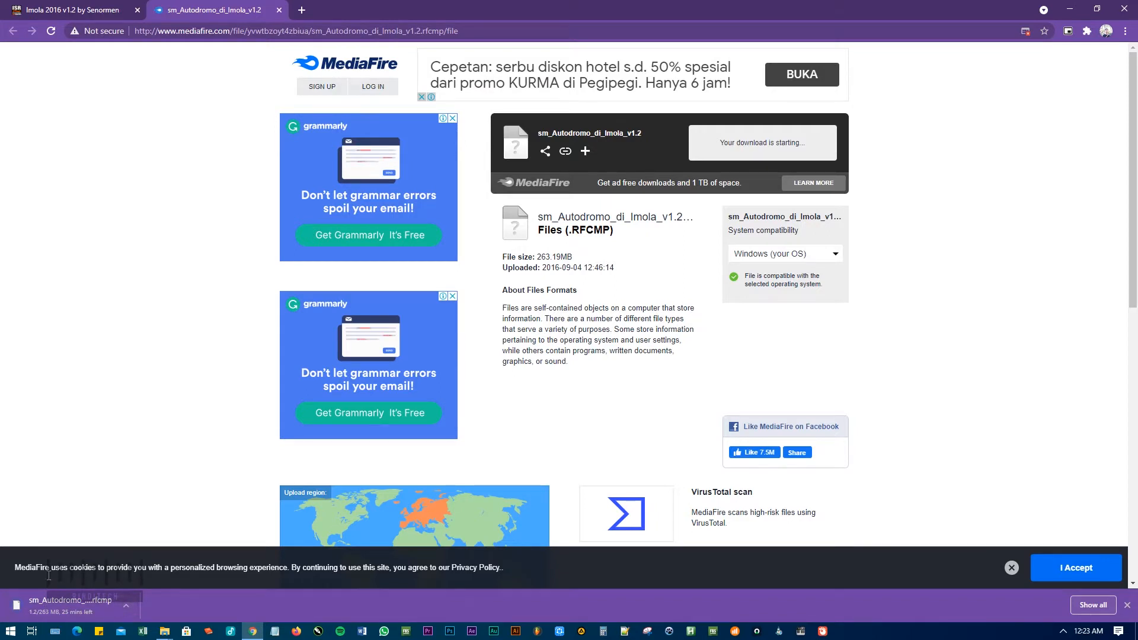
click(126, 605)
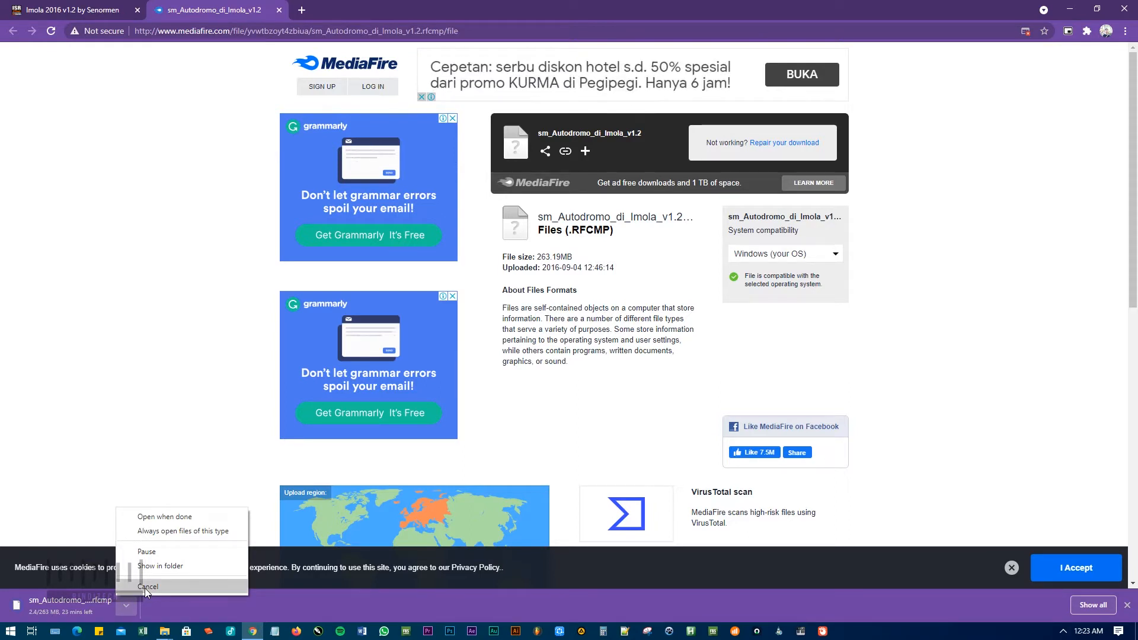
click(147, 585)
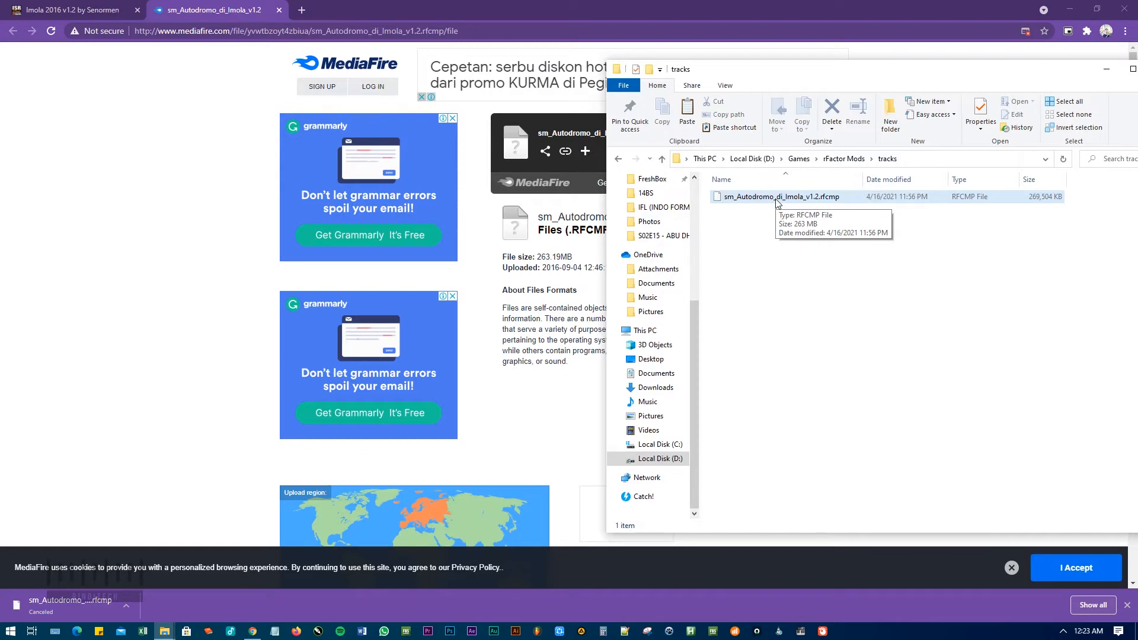
mouse_move(163, 631)
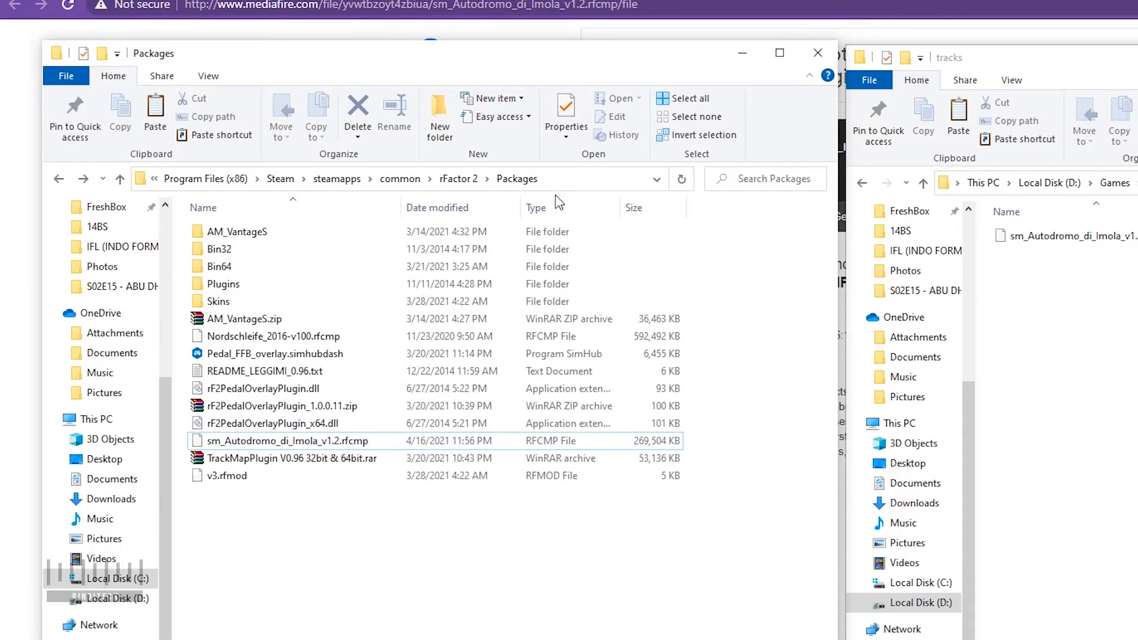
mouse_move(387, 544)
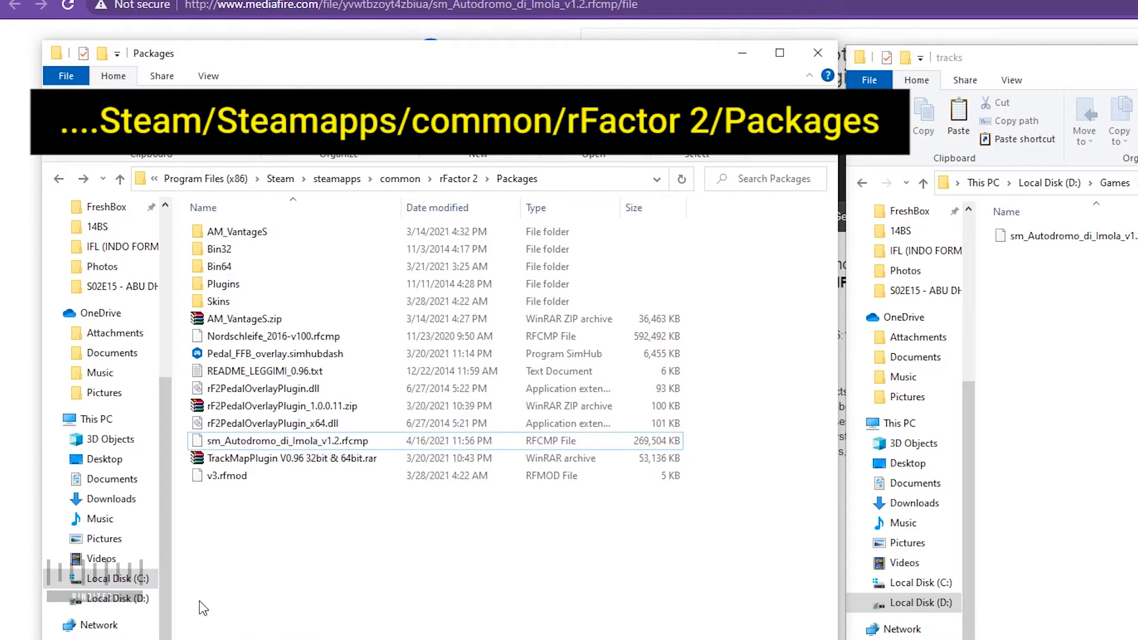
mouse_move(192, 607)
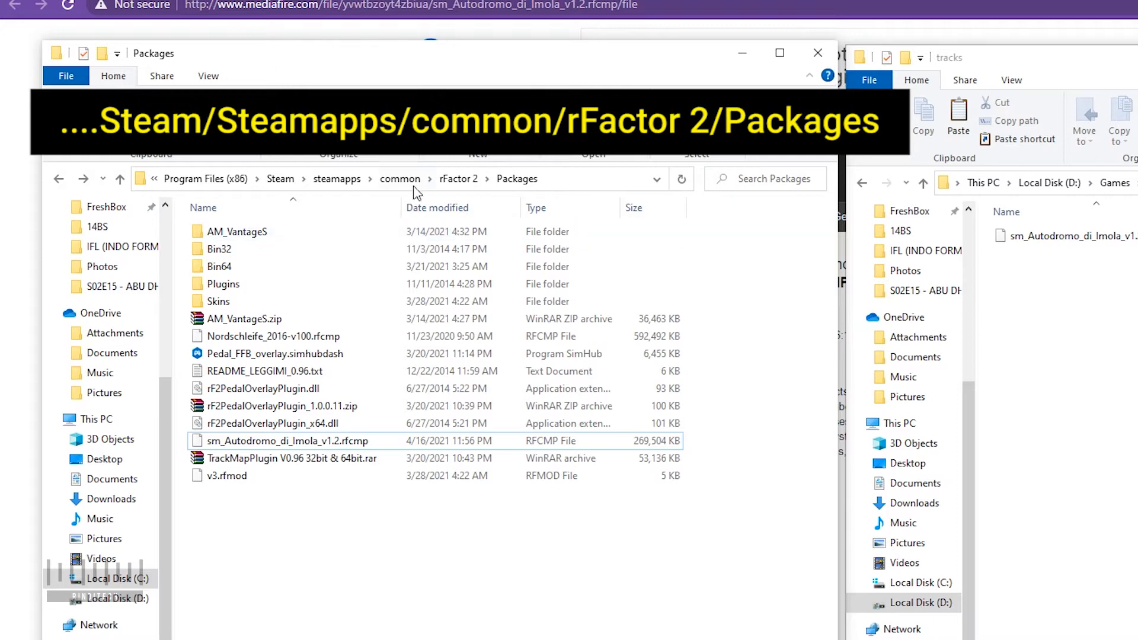
mouse_move(512, 233)
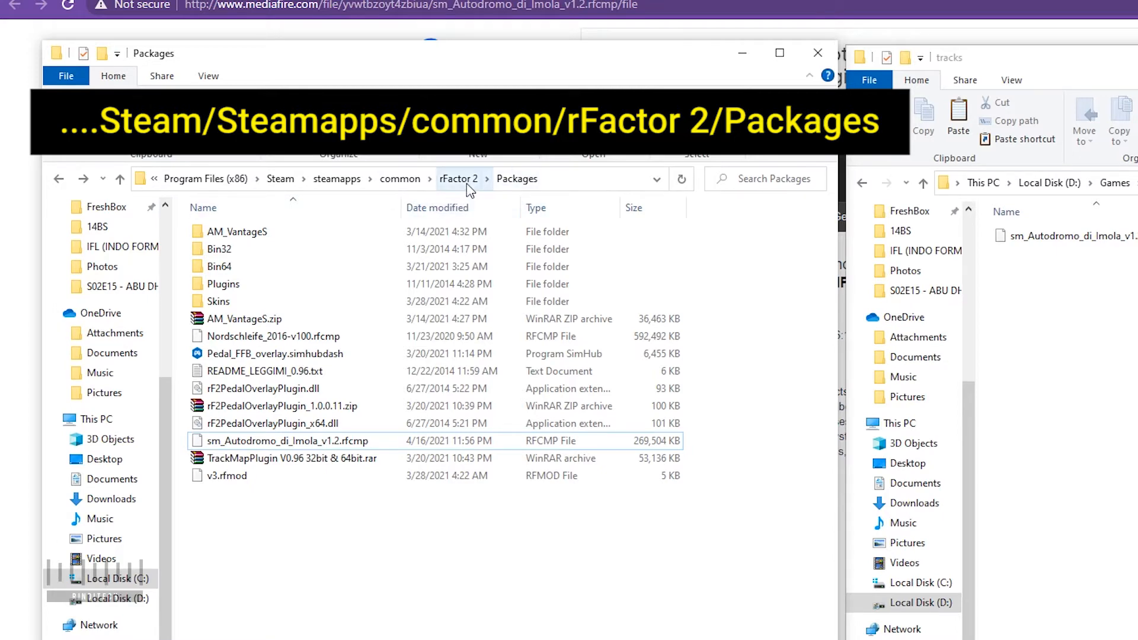
mouse_move(458, 628)
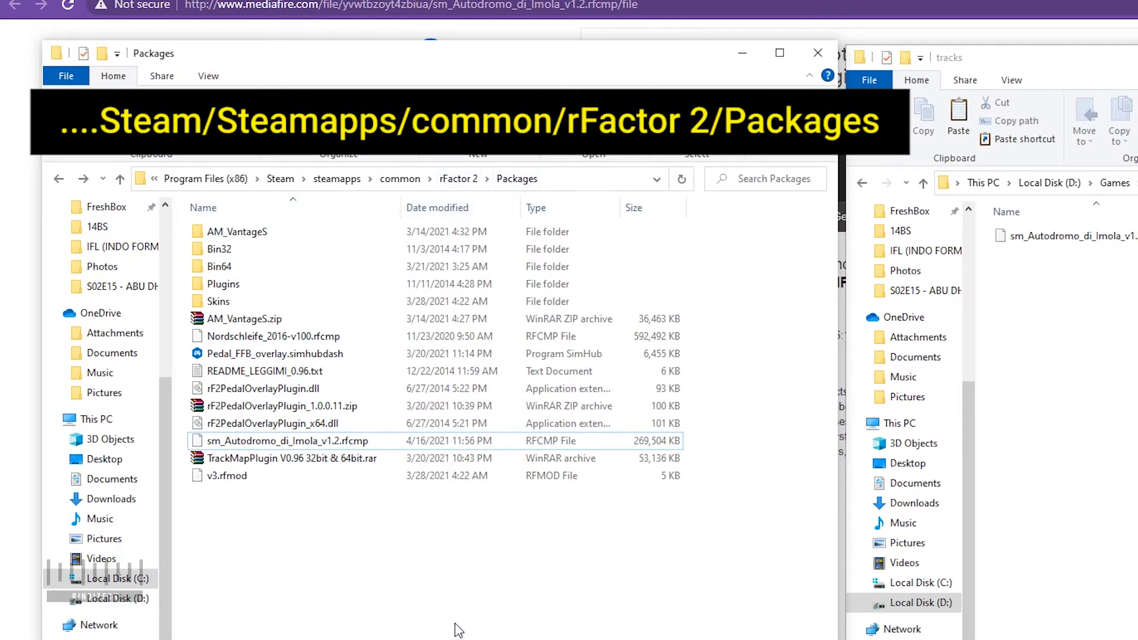
right_click(1059, 235)
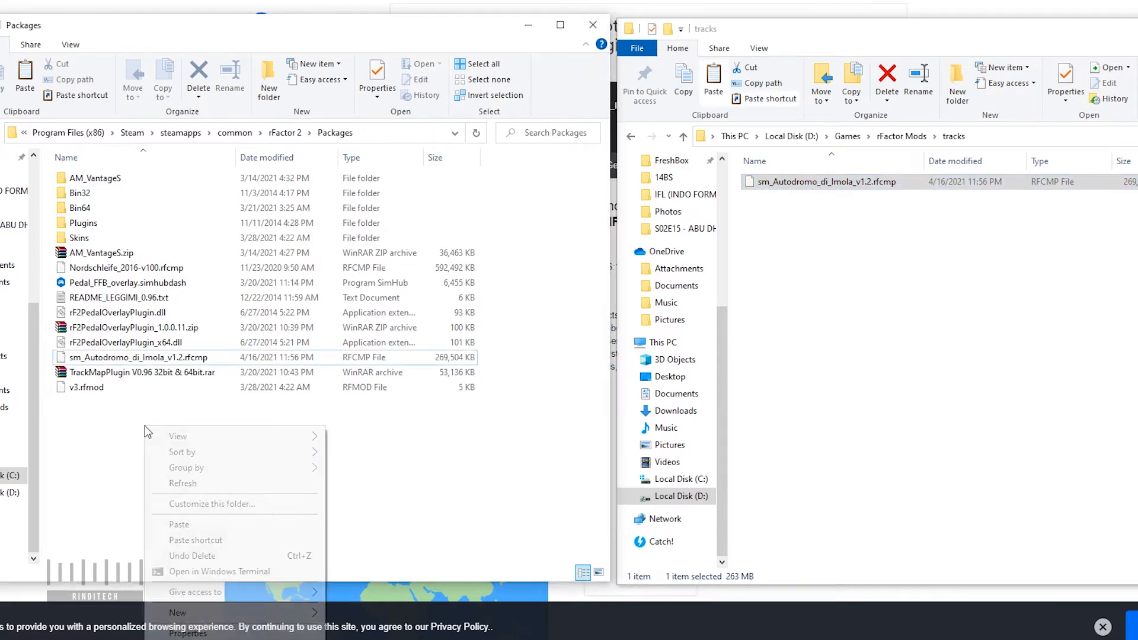
click(179, 524)
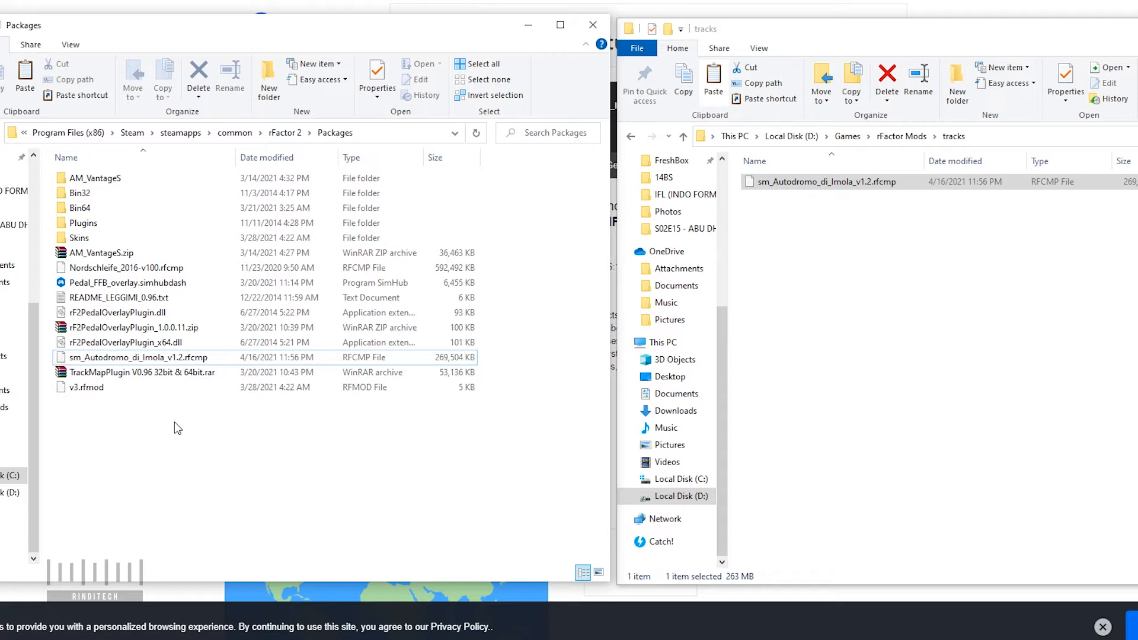
mouse_move(157, 368)
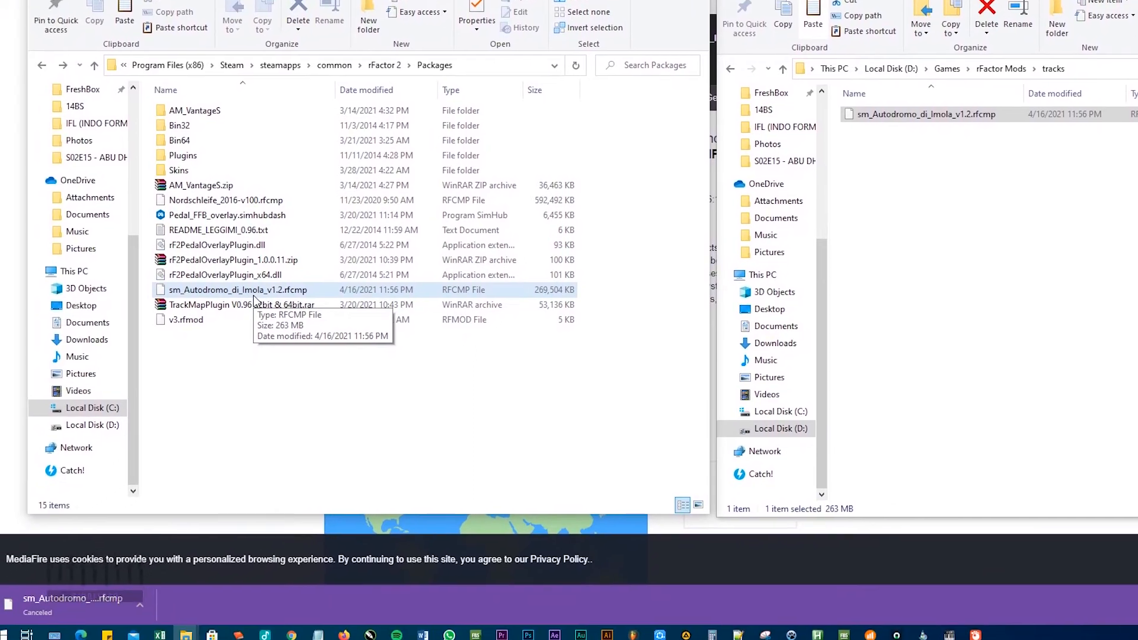
- Launch rFactor 2 from the Start Menu by searching 'rfactor 2'
click(7, 628)
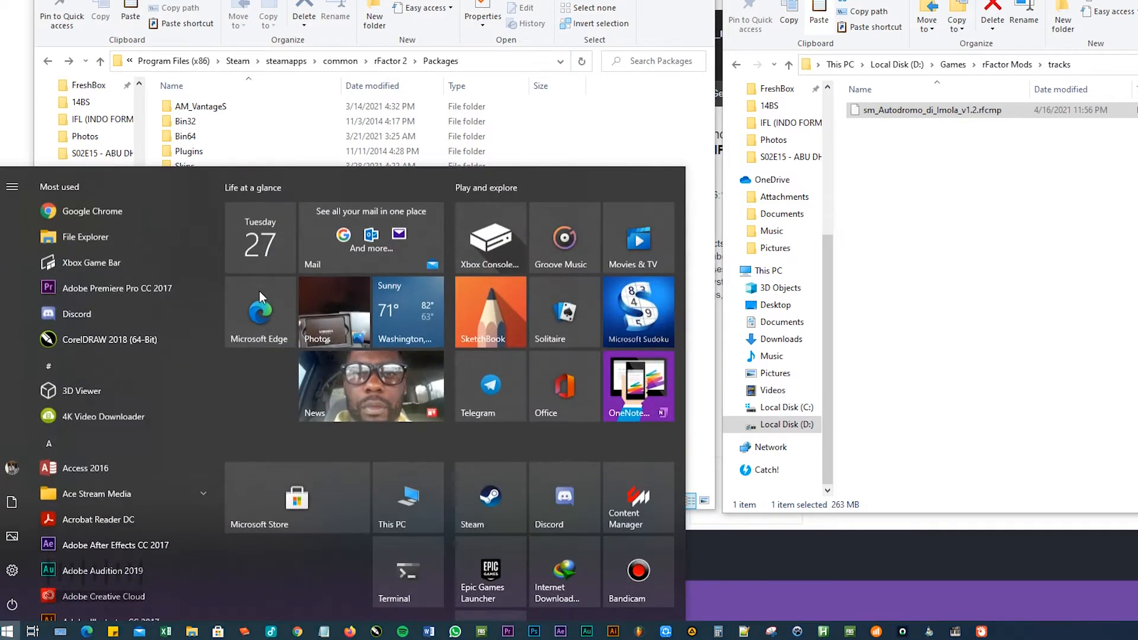
text(rfactor 2)
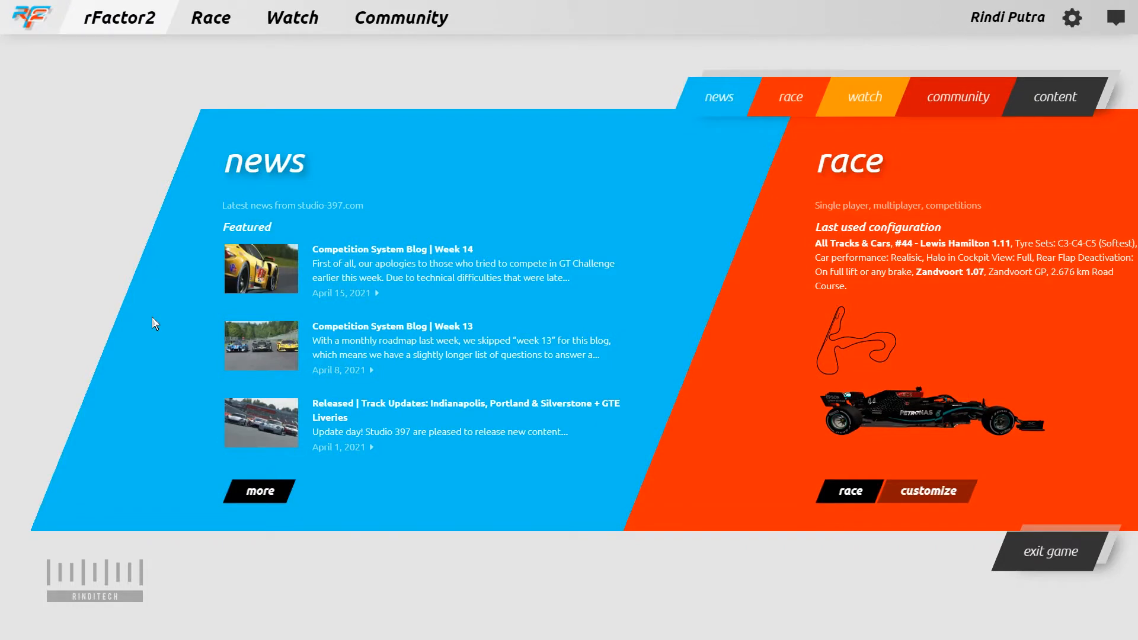
mouse_move(168, 256)
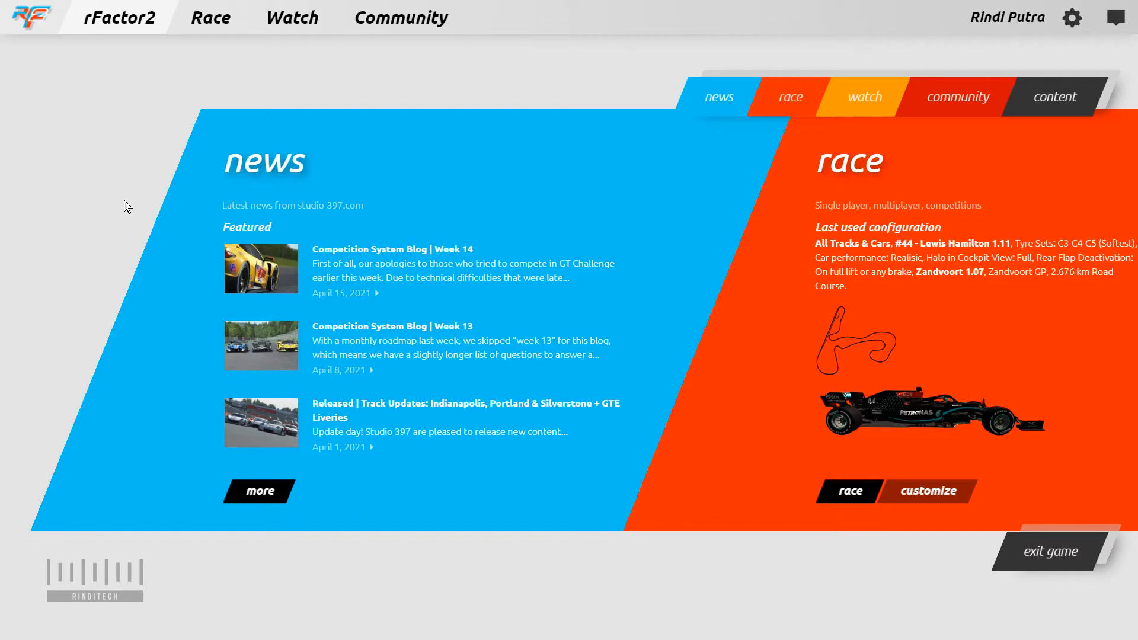
mouse_move(503, 181)
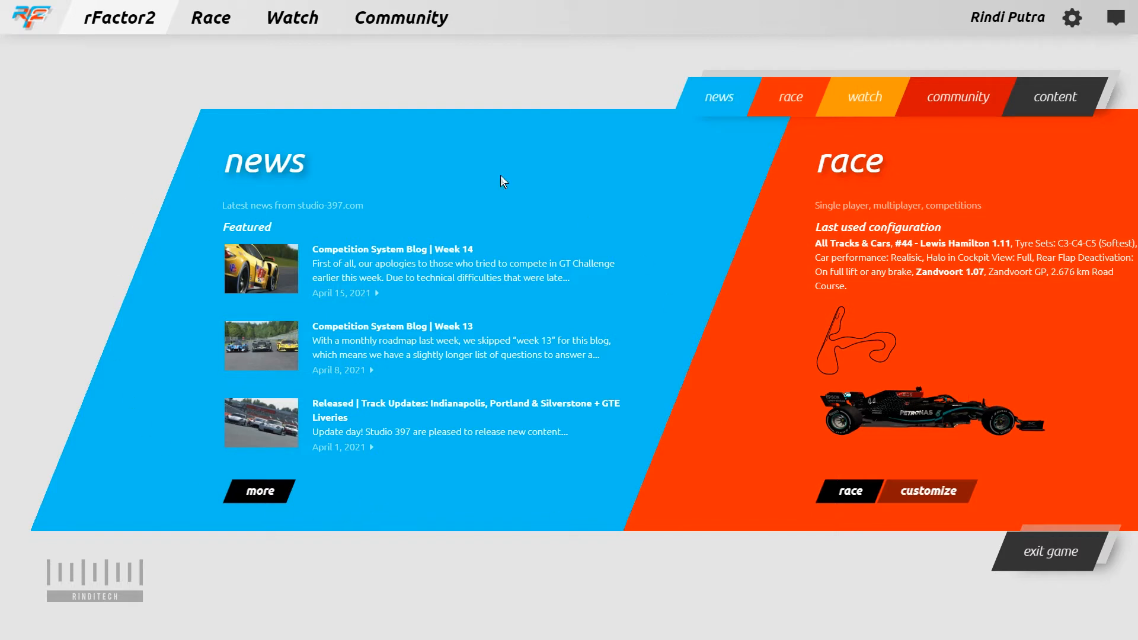
mouse_move(571, 131)
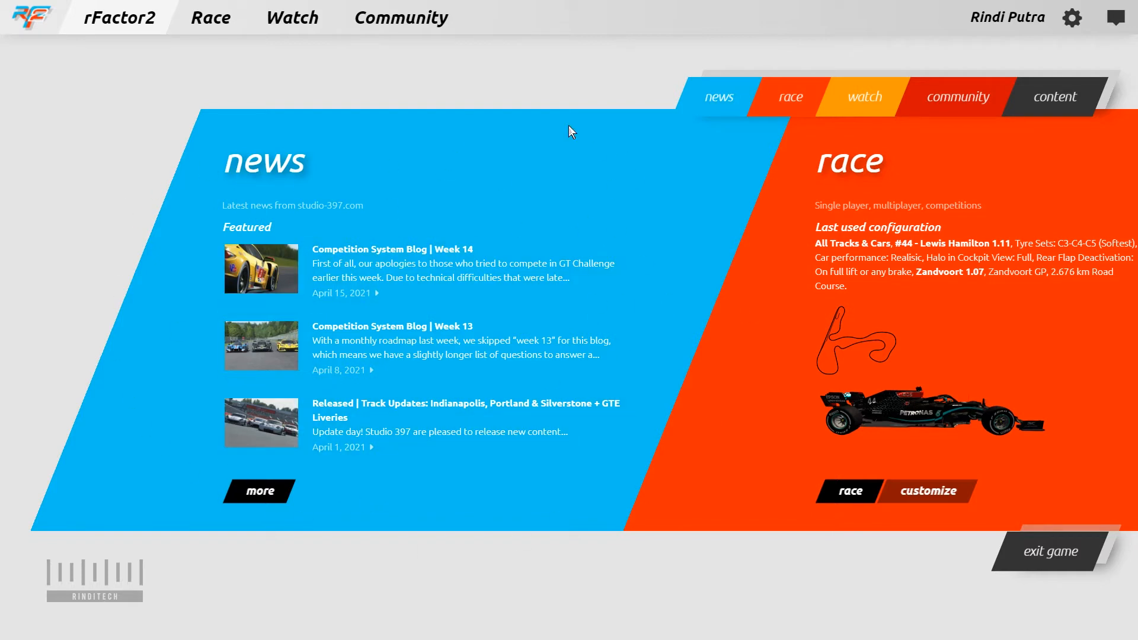
mouse_move(556, 95)
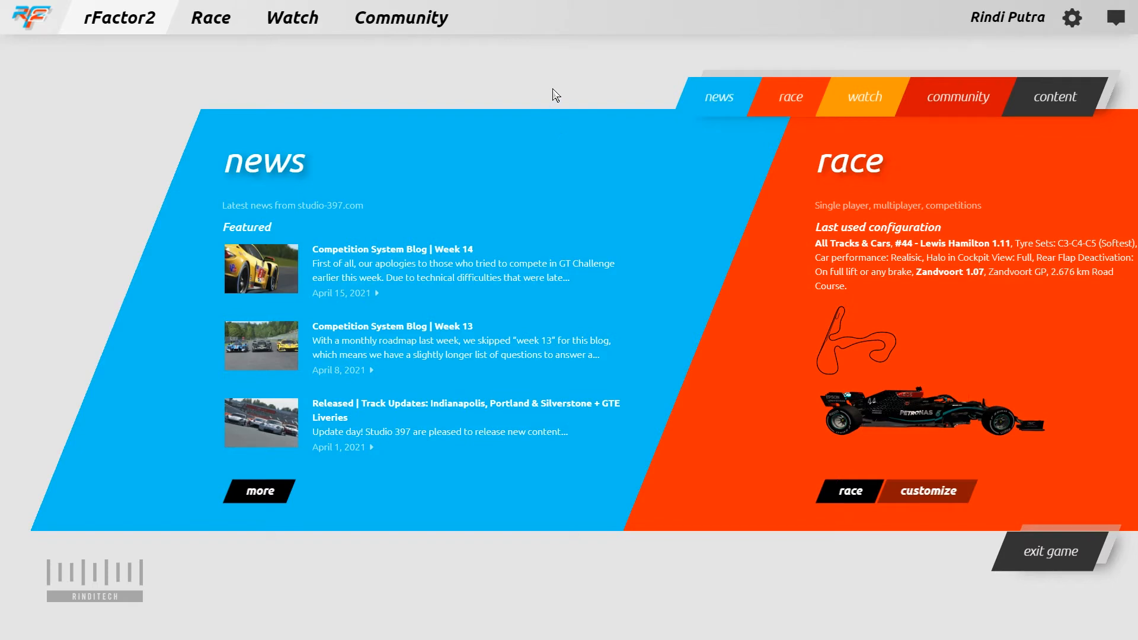
mouse_move(1035, 123)
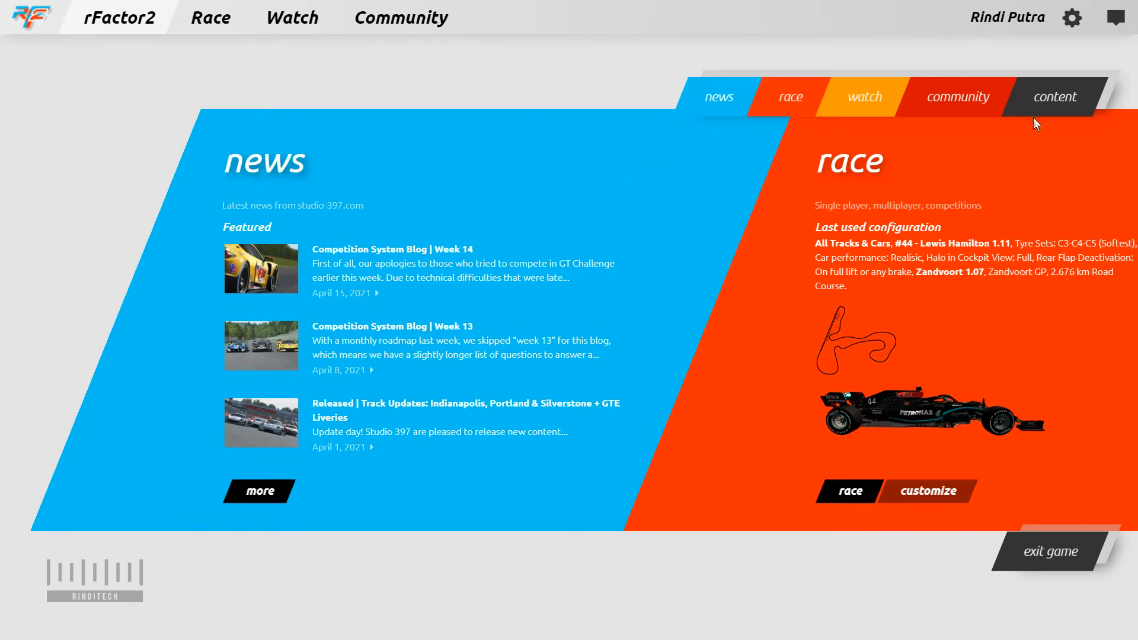
- Go to the Content section of the main menu and enter Packages
click(1055, 96)
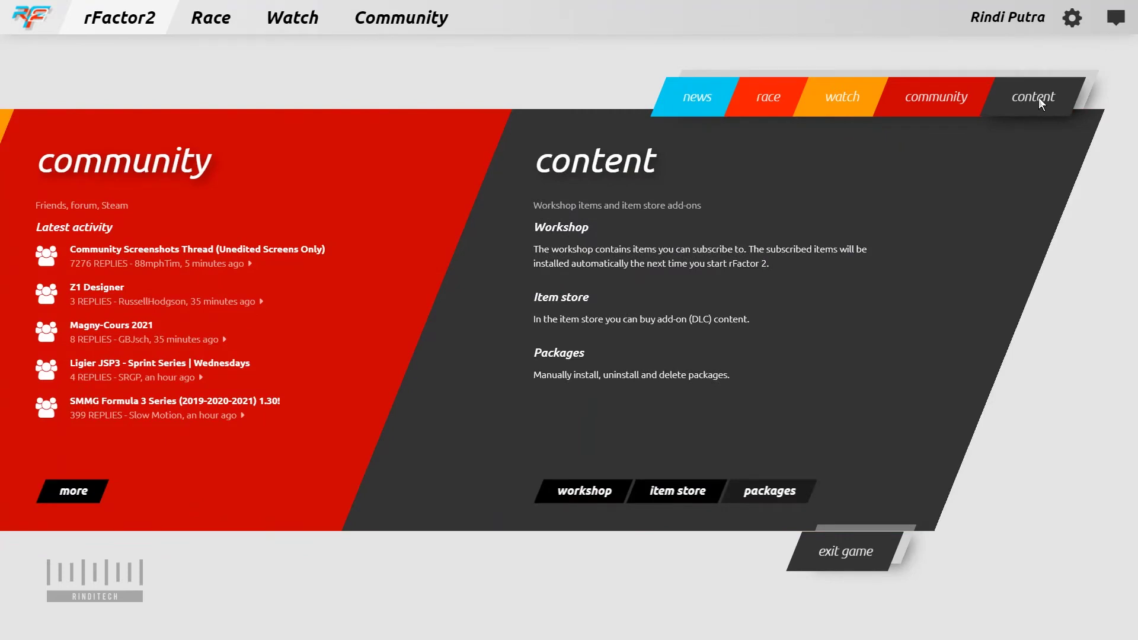
mouse_move(916, 441)
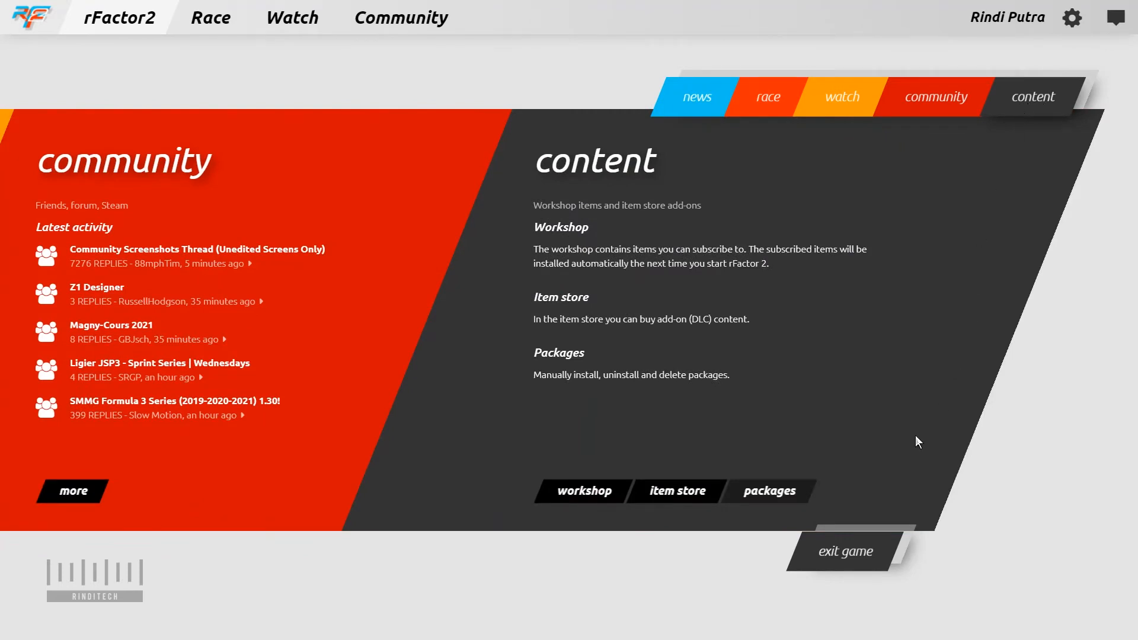
mouse_move(572, 251)
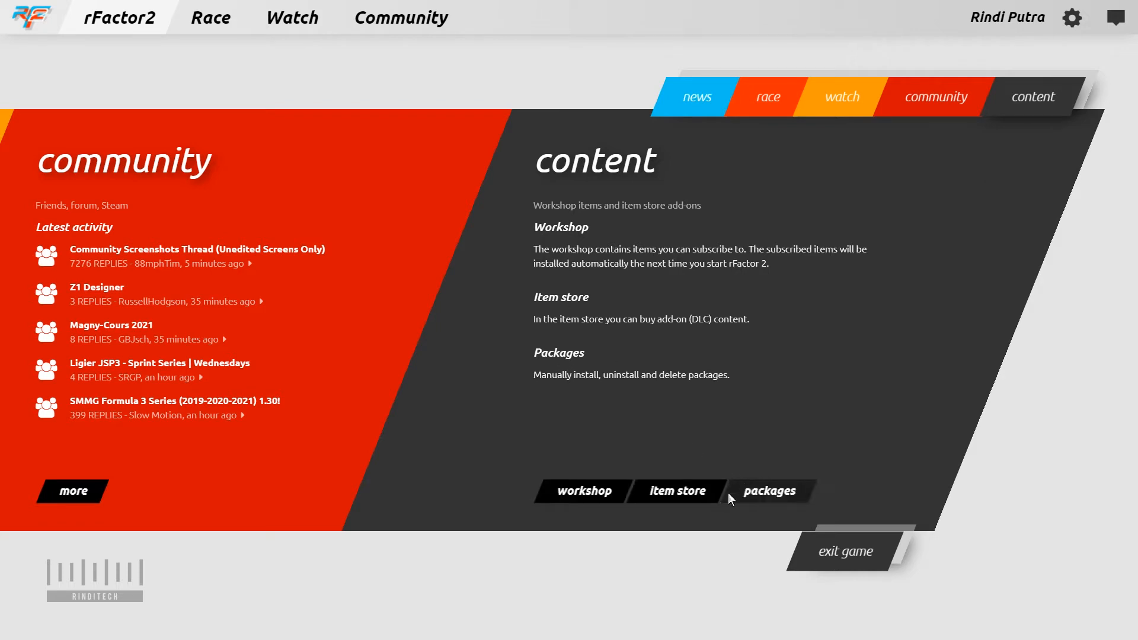
click(769, 490)
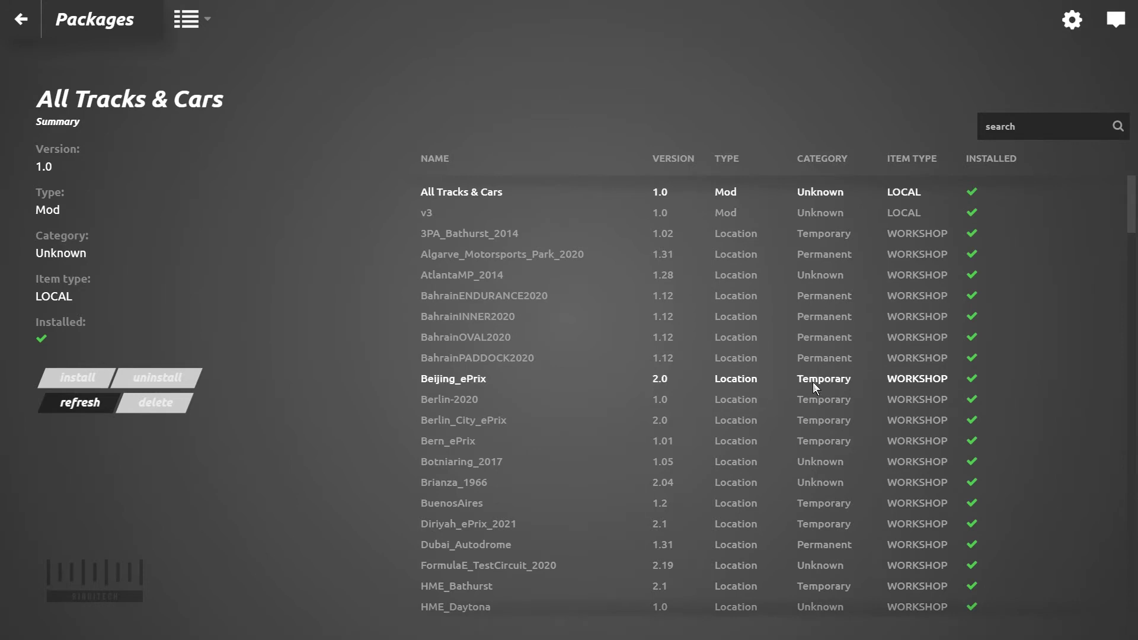
- Browse down the installed Packages list to locations like Rome_ePrix and Silverstone_2016
scroll(down, 3)
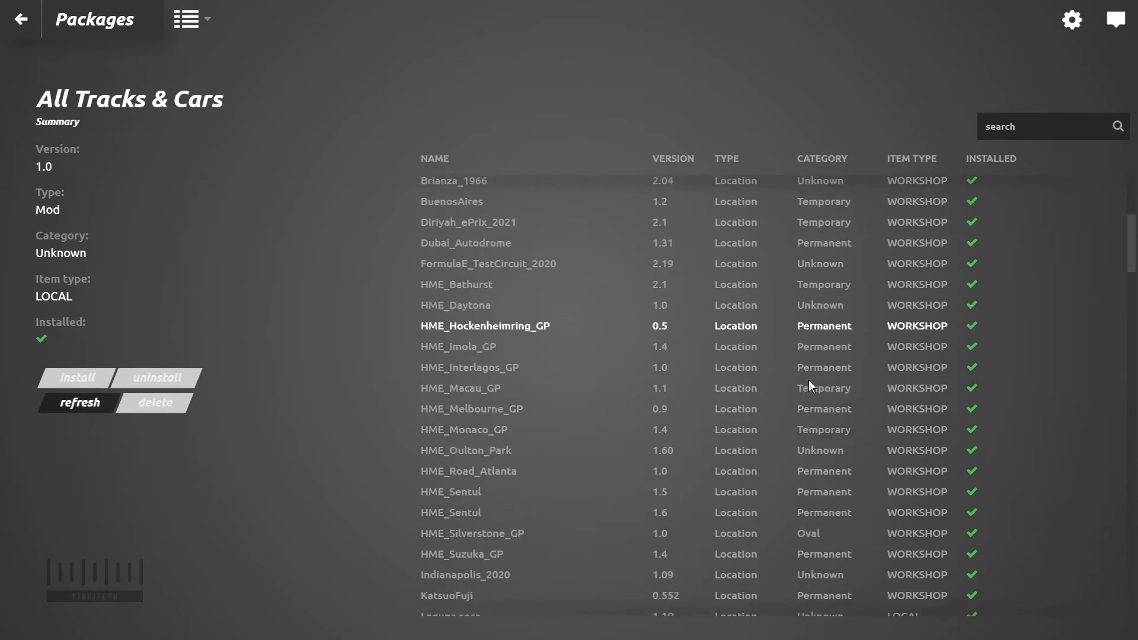
scroll(down, 3)
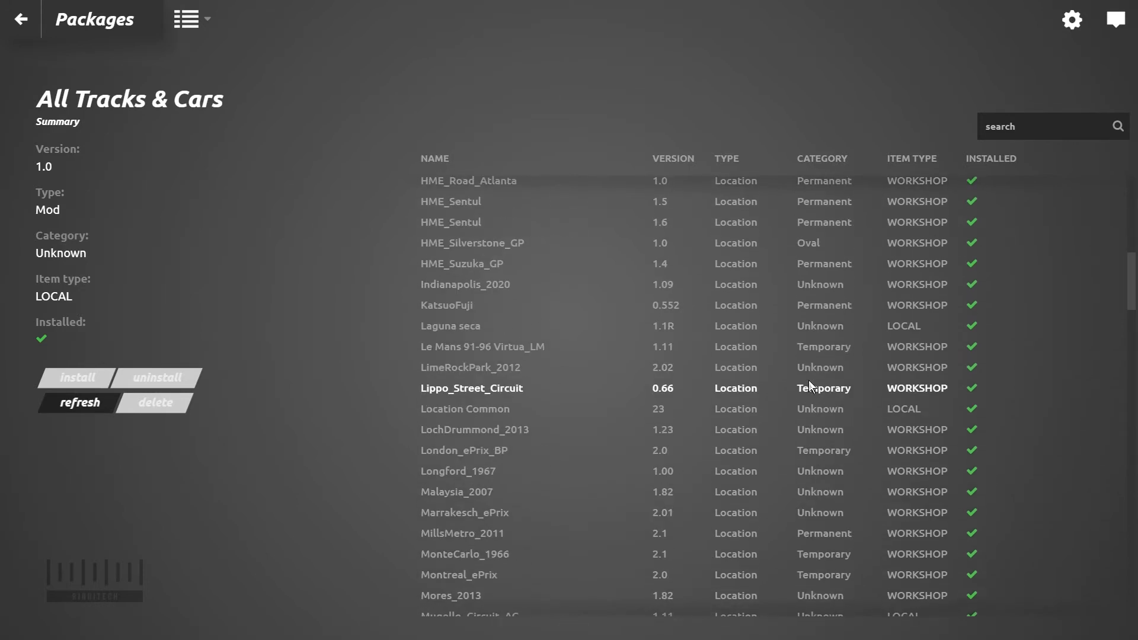
scroll(down, 3)
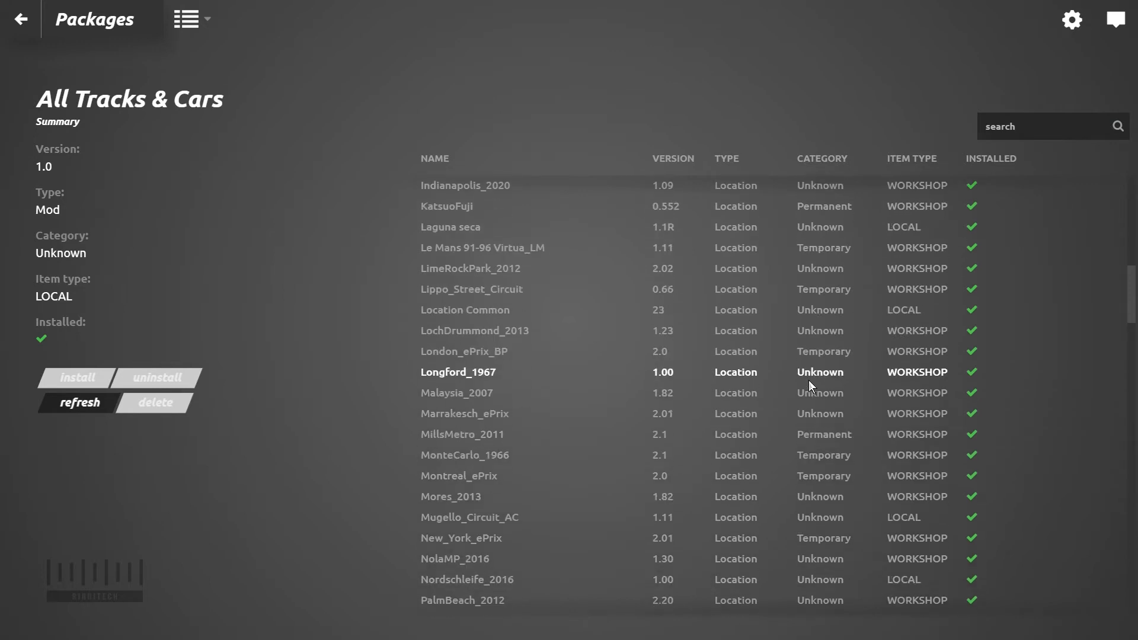
scroll(down, 3)
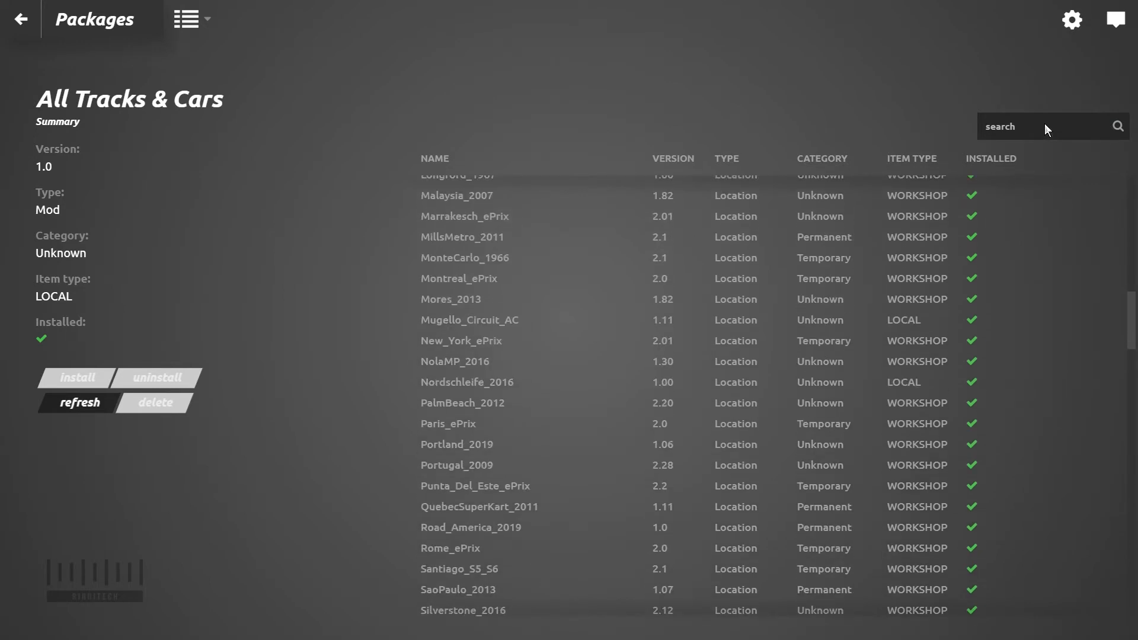
- Filter Packages by 'imola' and view the not-installed sm_Autodromo_di_Imola_v1.2 package's details
text(imo)
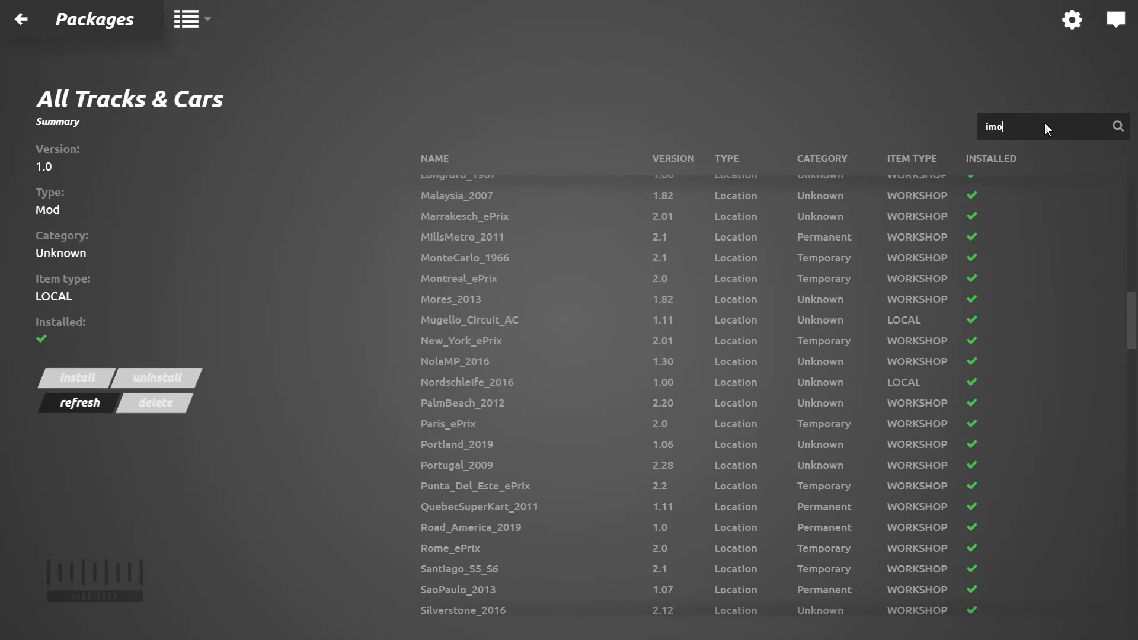
text(la)
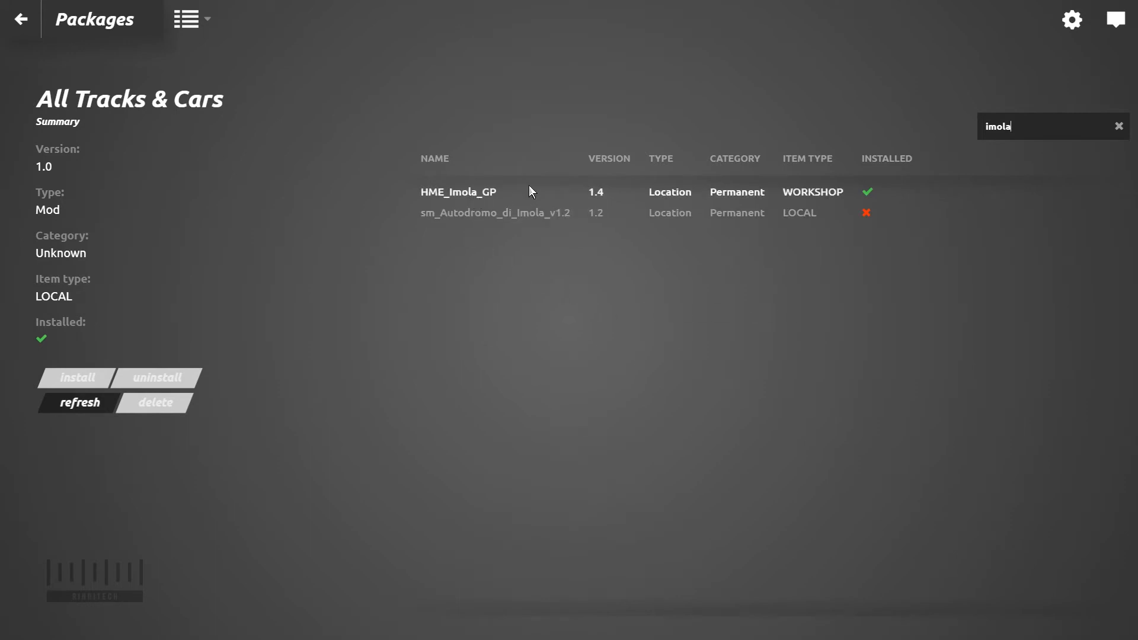
mouse_move(450, 201)
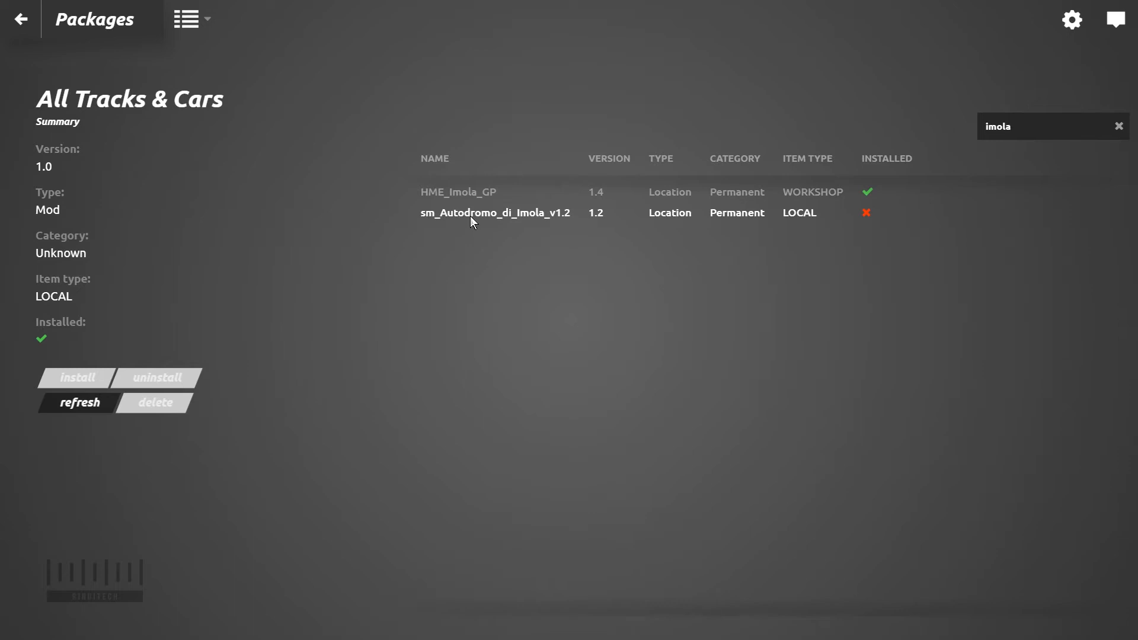
click(496, 214)
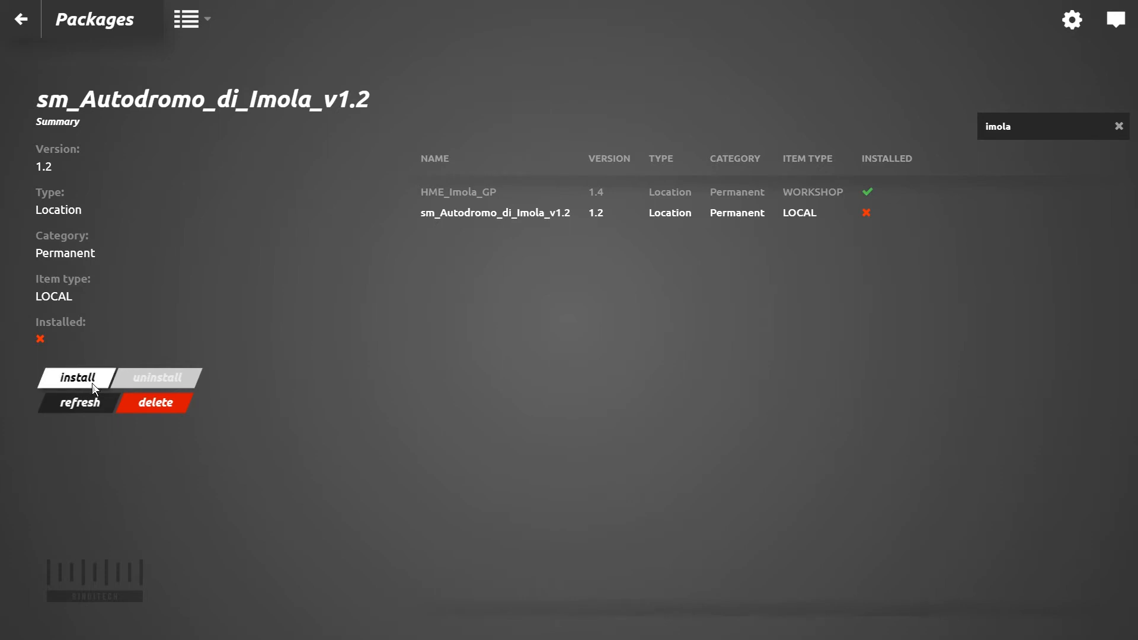
- Install sm_Autodromo_di_Imola_v1.2 and return to the main menu
click(76, 378)
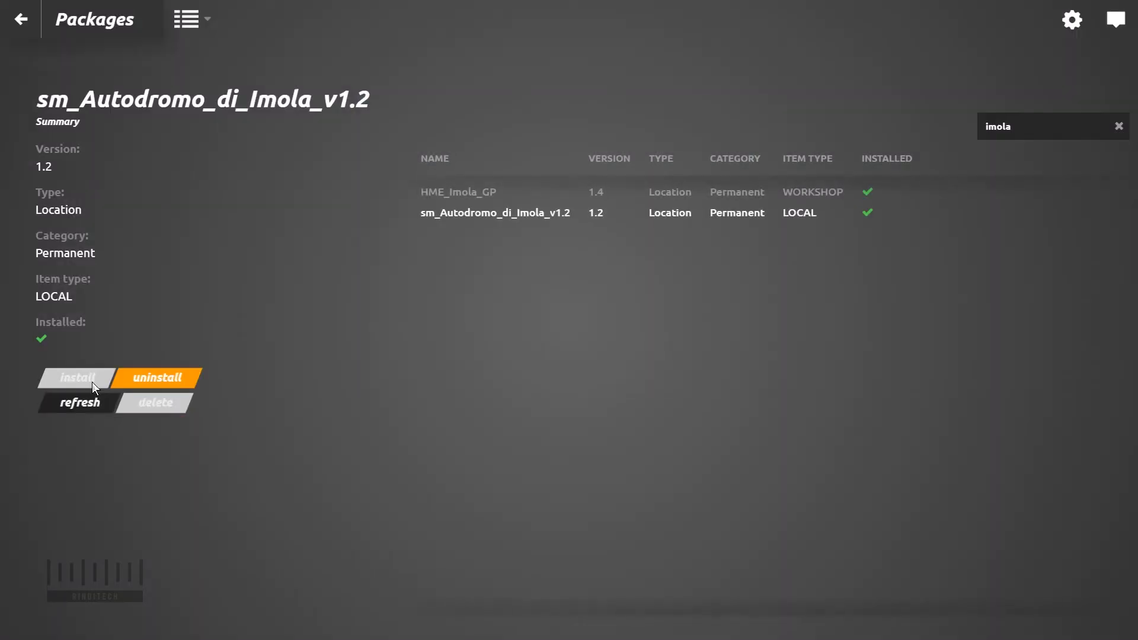
mouse_move(890, 217)
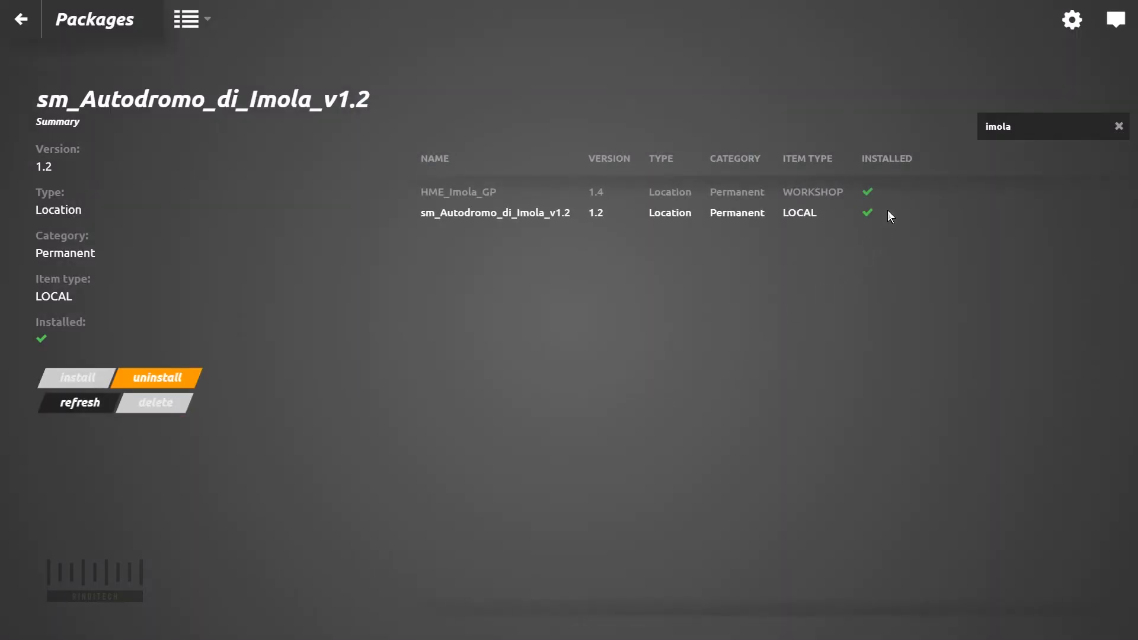
mouse_move(870, 218)
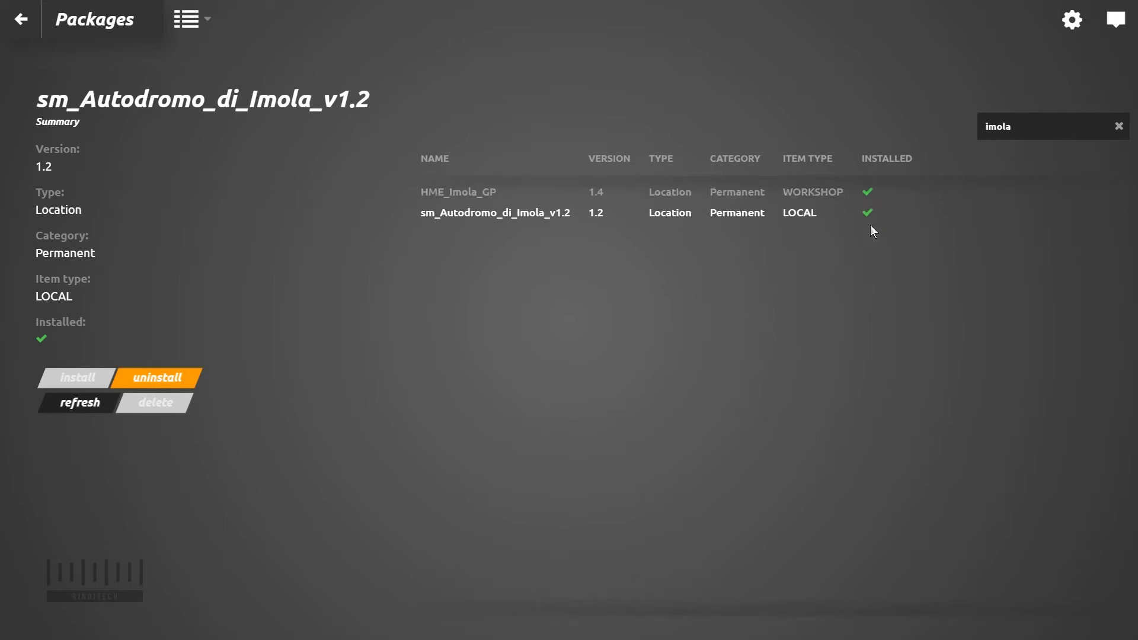
mouse_move(883, 233)
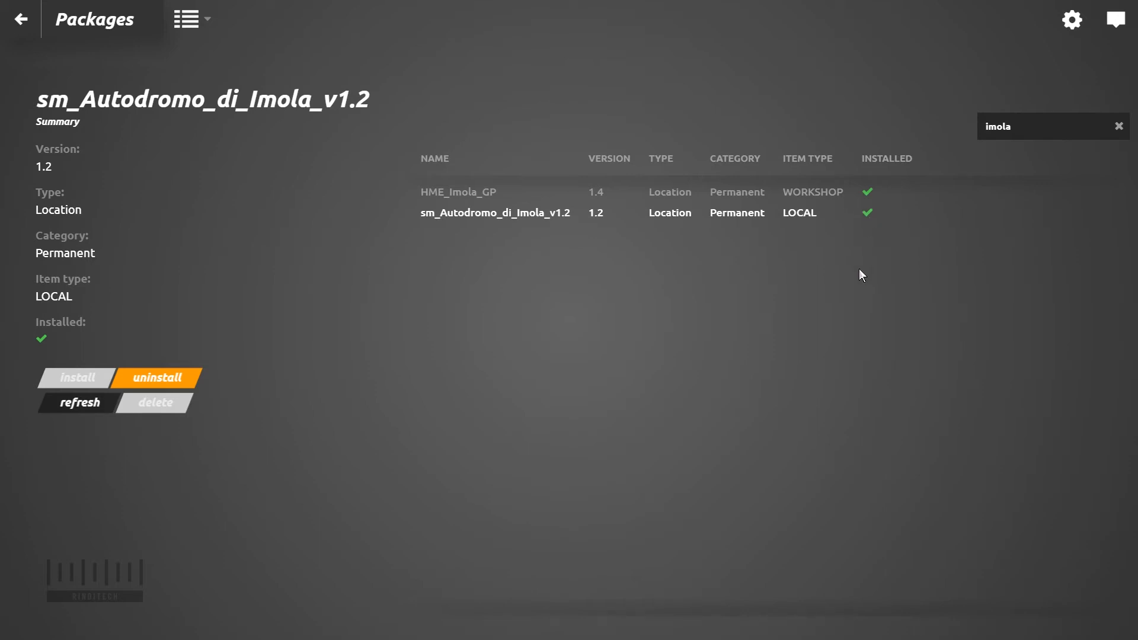
mouse_move(200, 179)
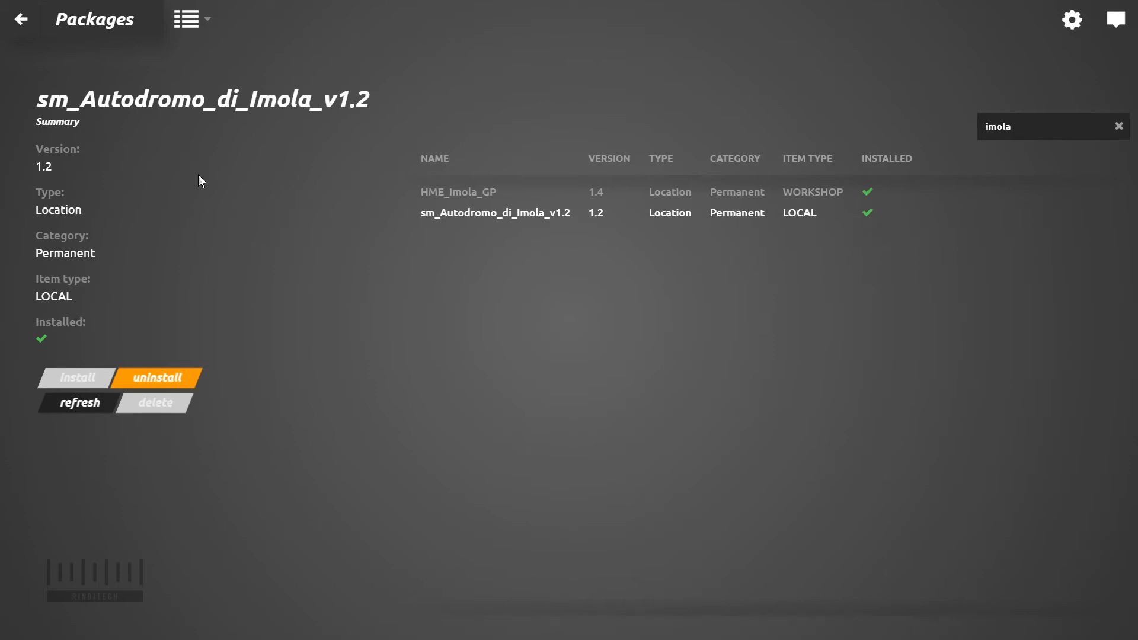
click(23, 19)
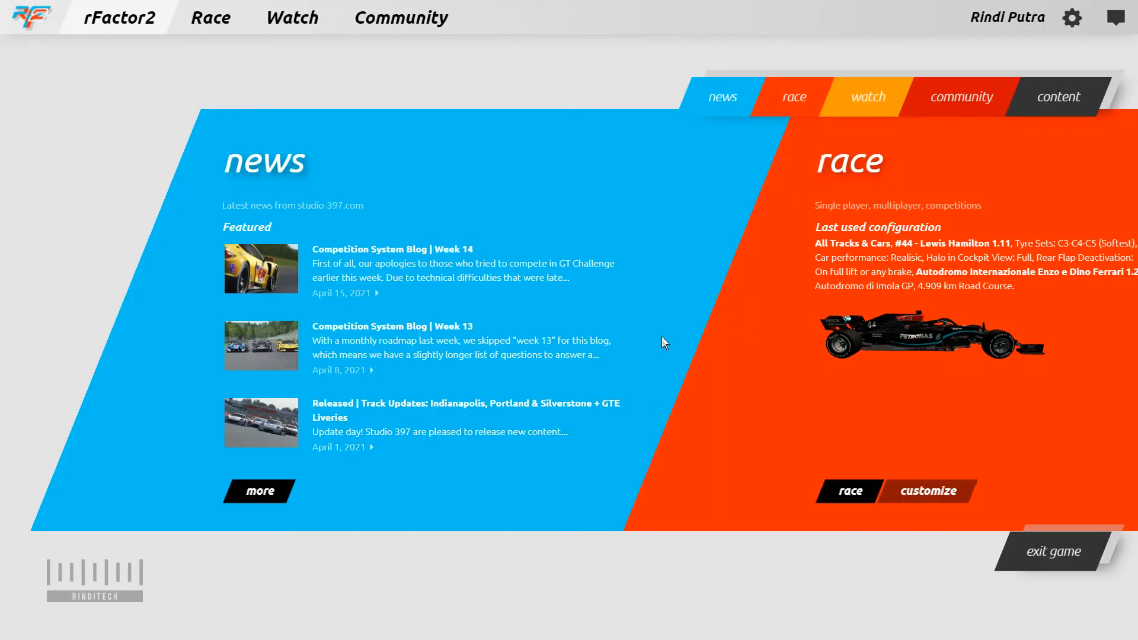
mouse_move(810, 316)
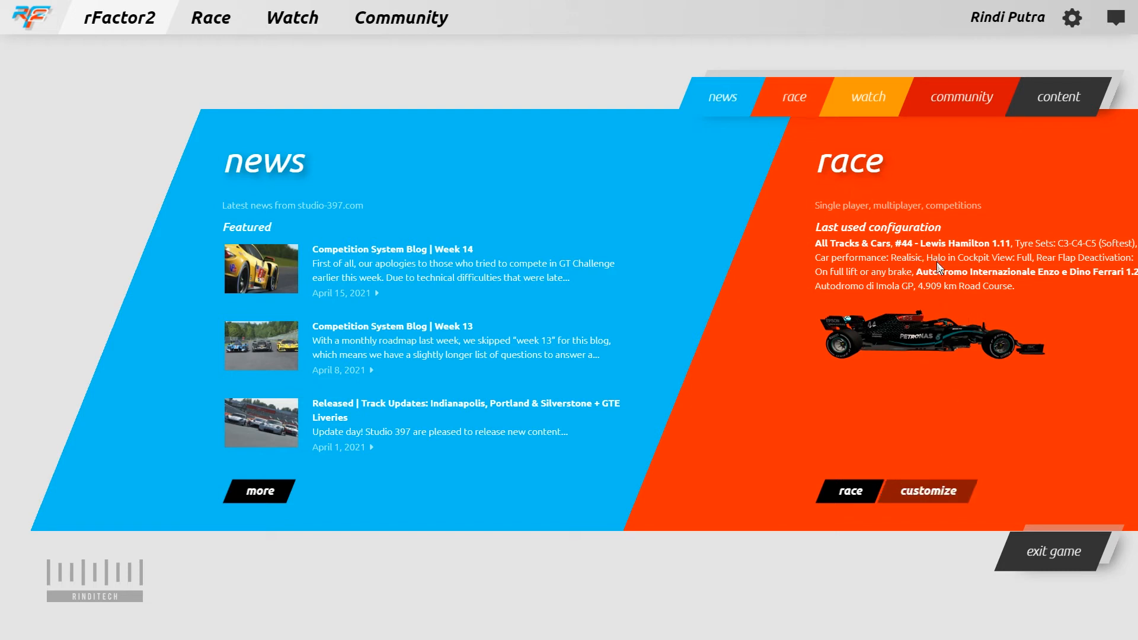
mouse_move(961, 284)
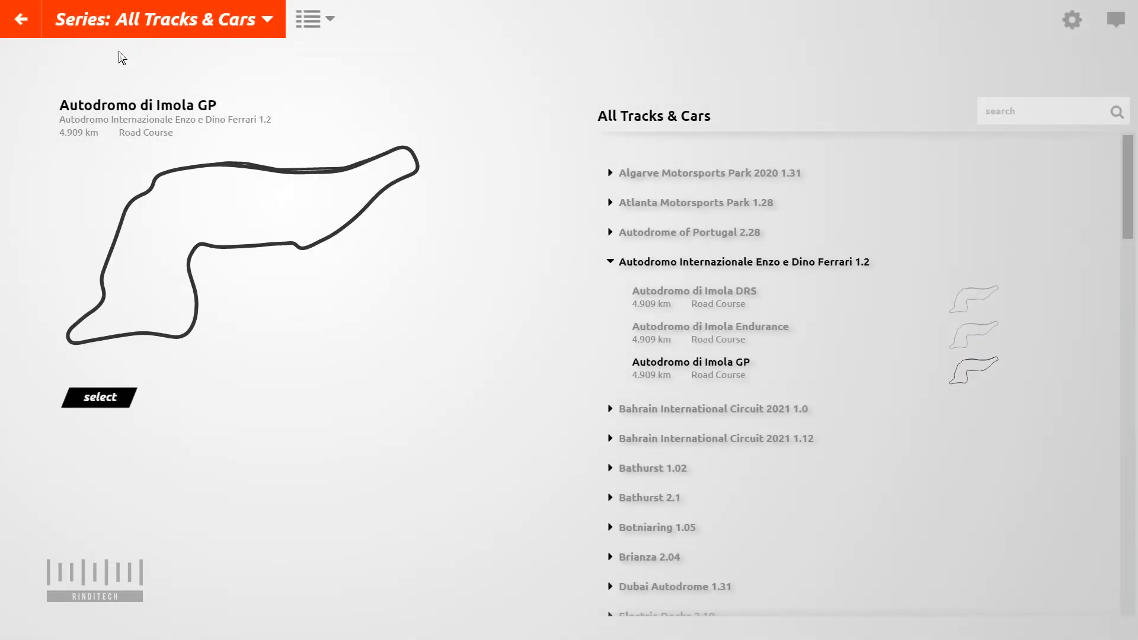
mouse_move(69, 185)
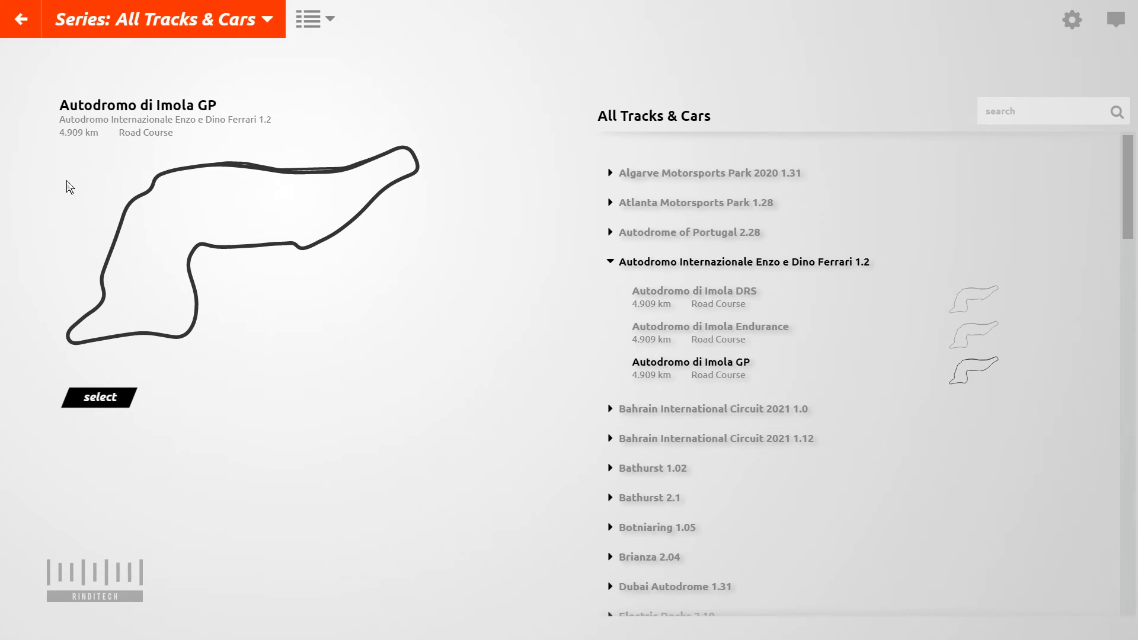
mouse_move(163, 80)
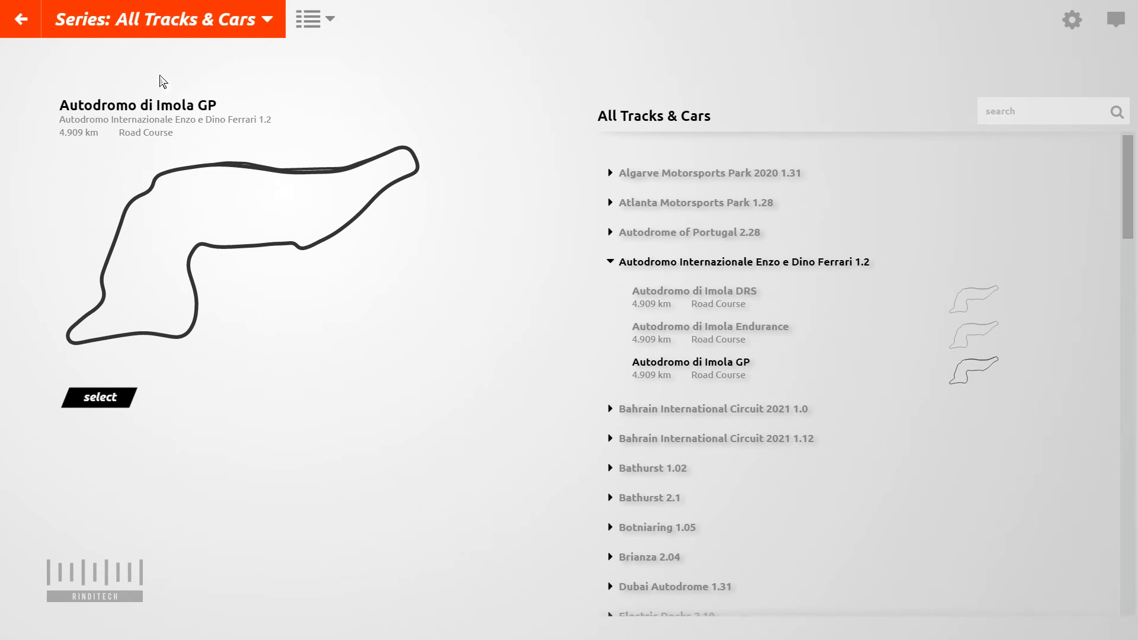
mouse_move(98, 206)
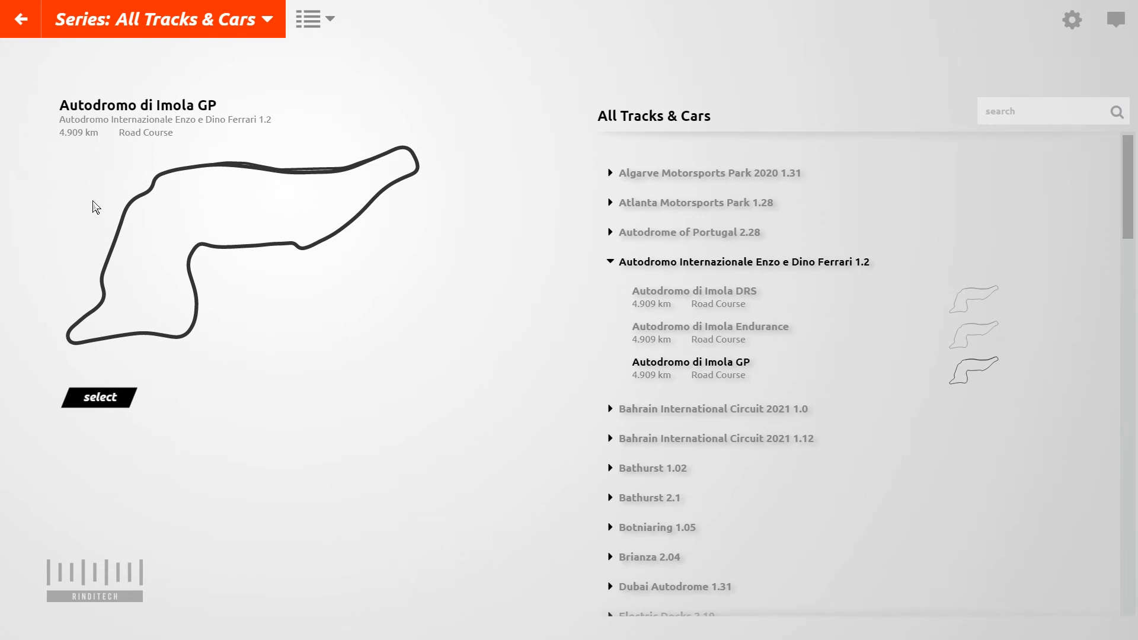
mouse_move(646, 391)
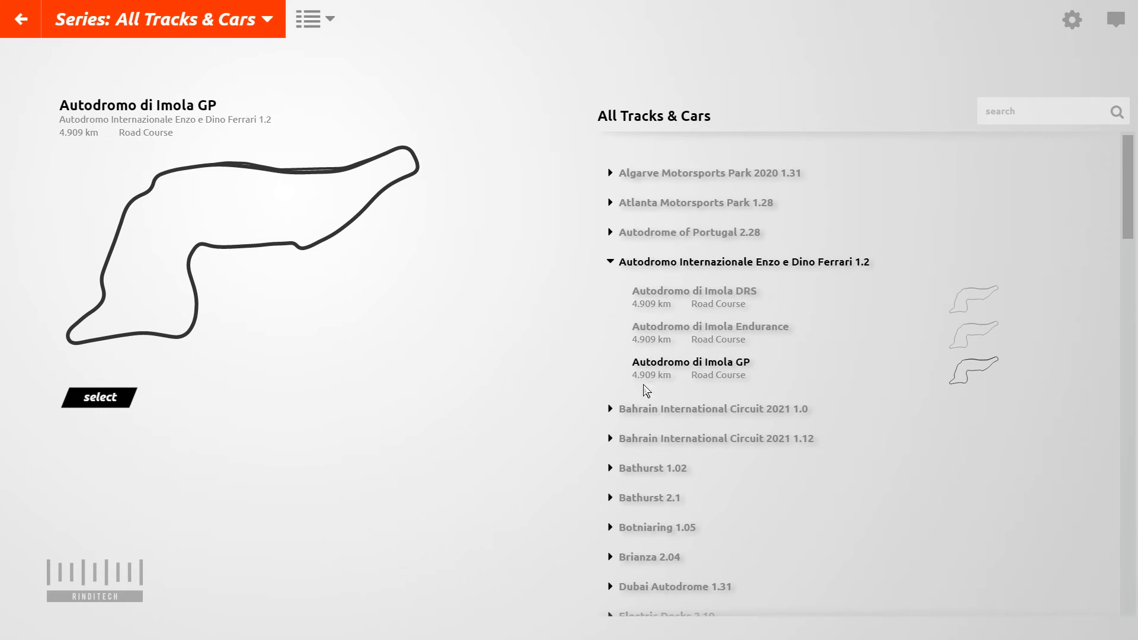
- Preview the Imola Endurance layout, then select Autodromo di Imola GP as the race track
click(721, 328)
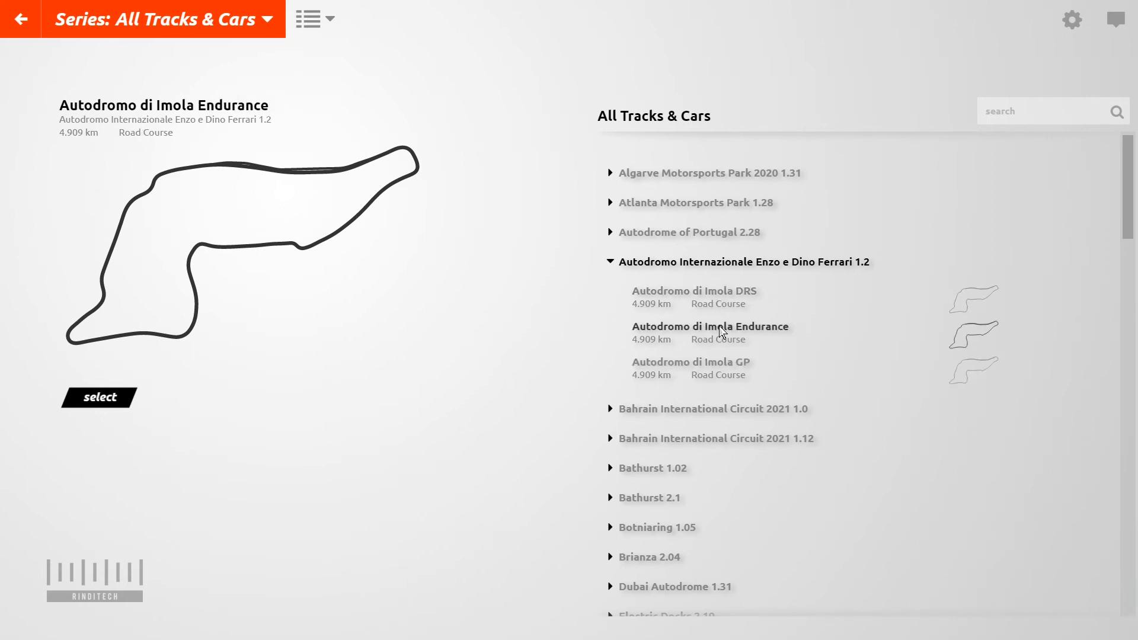
mouse_move(732, 363)
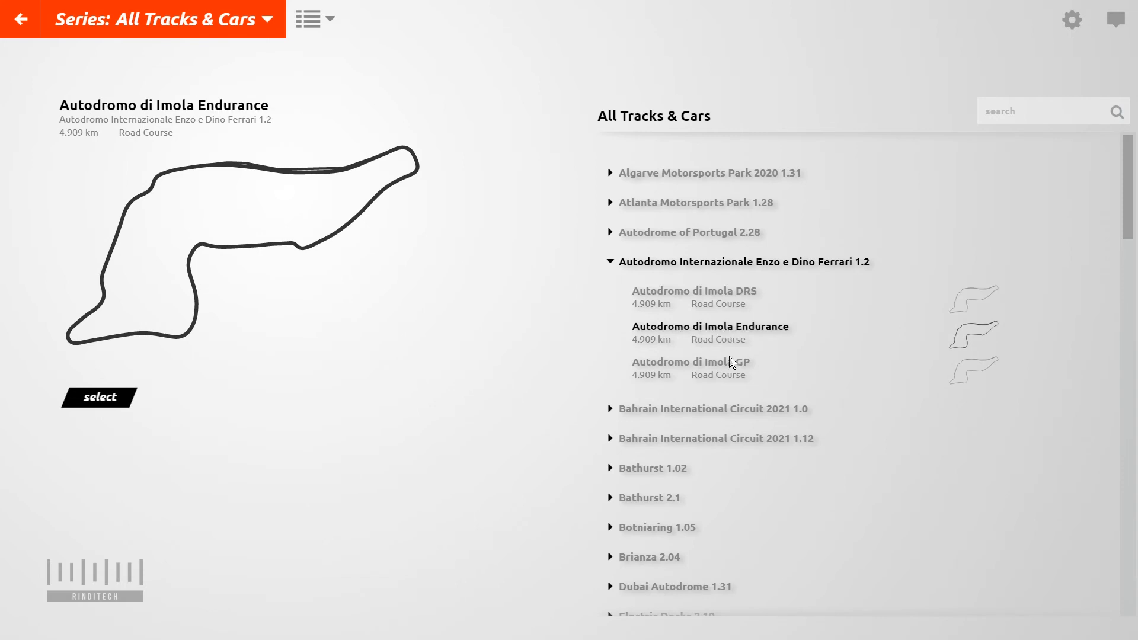
click(690, 363)
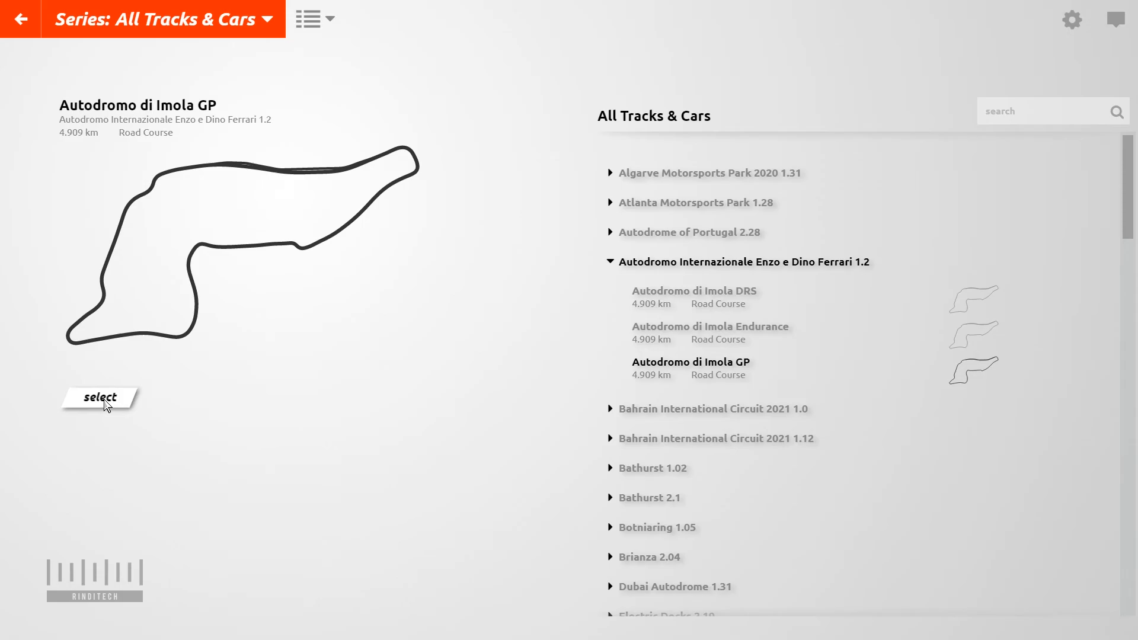
click(100, 397)
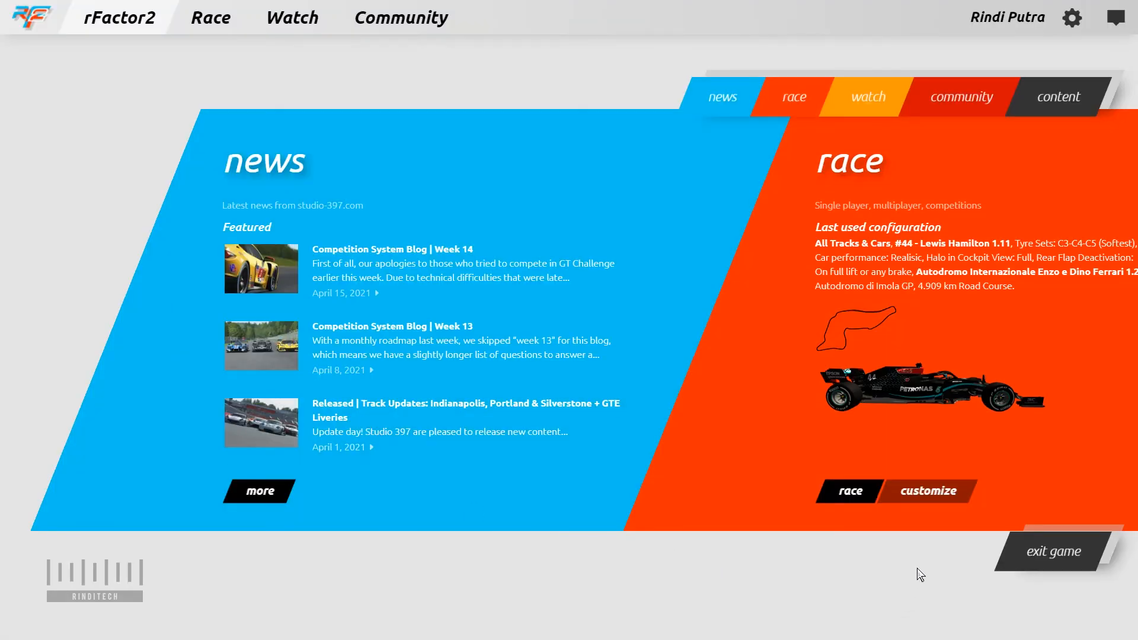
mouse_move(850, 497)
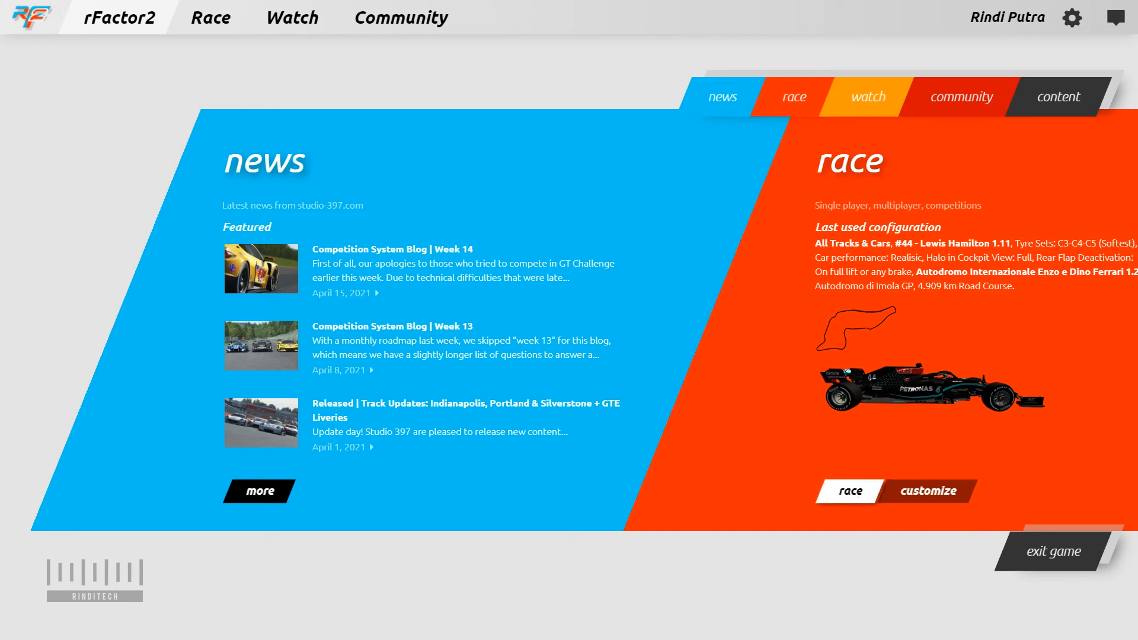
- Start the race so the Autodromo di Imola GP session begins loading
click(849, 491)
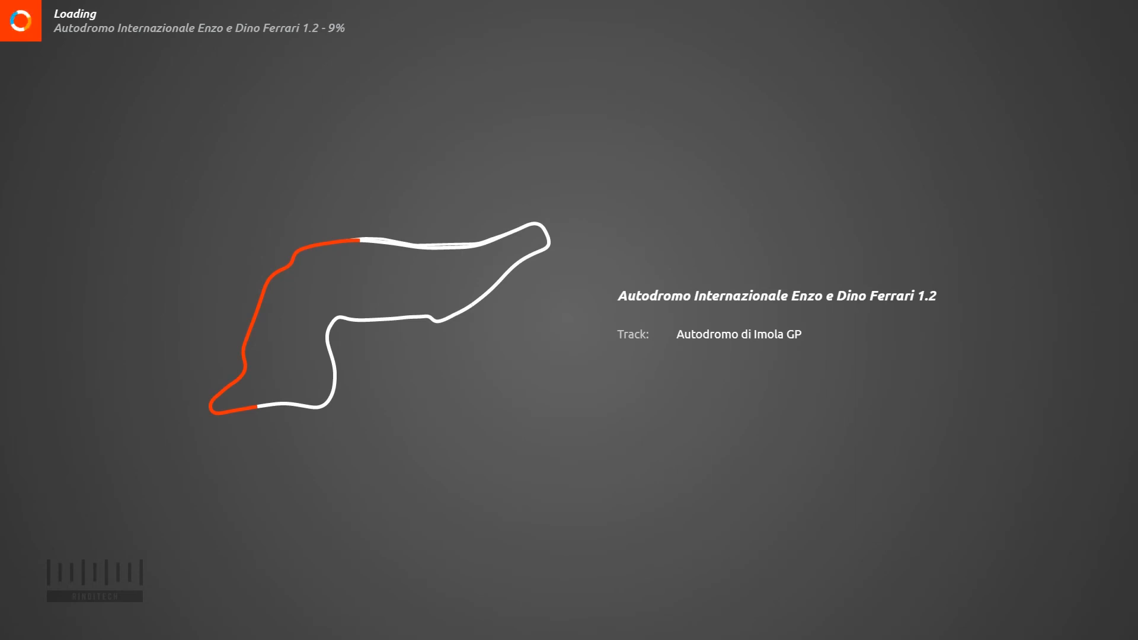